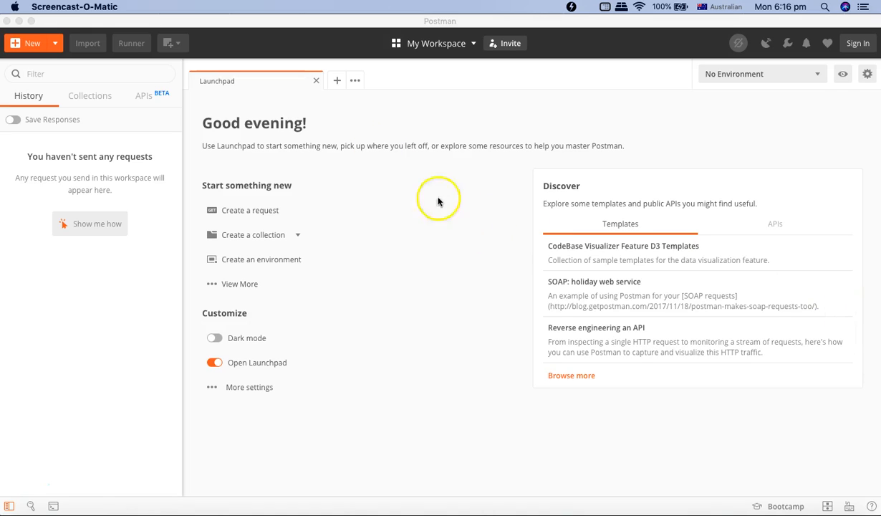
mouse_move(170, 168)
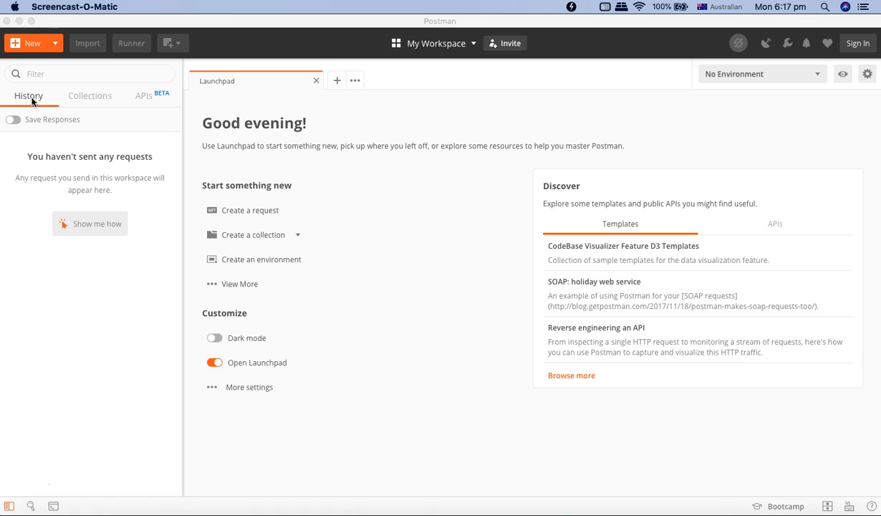
mouse_move(36, 145)
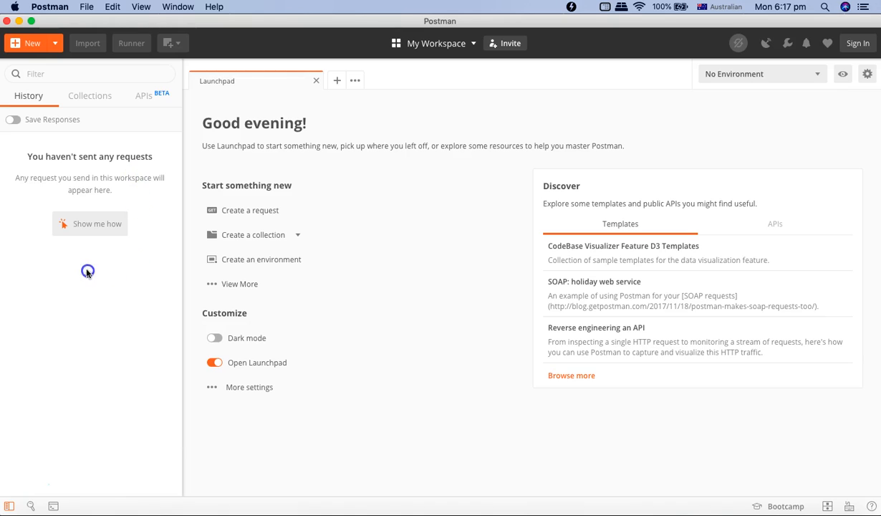
Browse the Collections, APIs and History sidebar tabs, then reveal the Launchpad's extra creation options
click(89, 96)
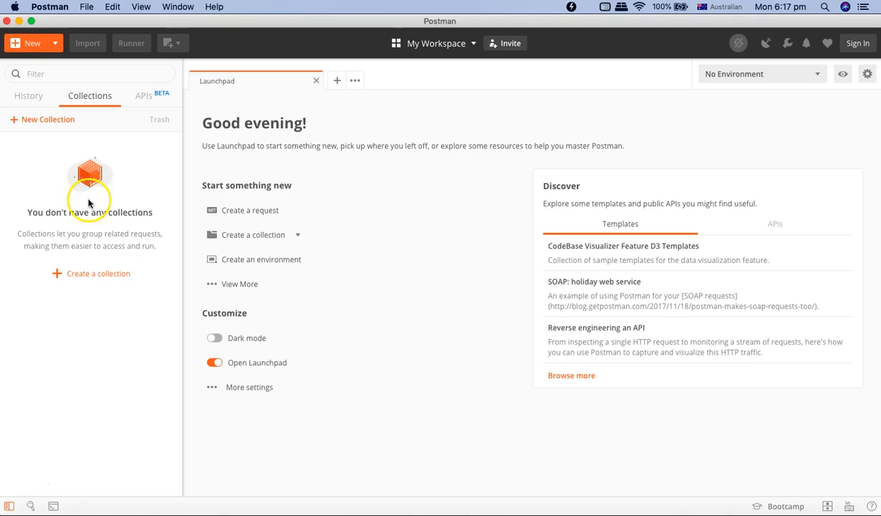
mouse_move(147, 209)
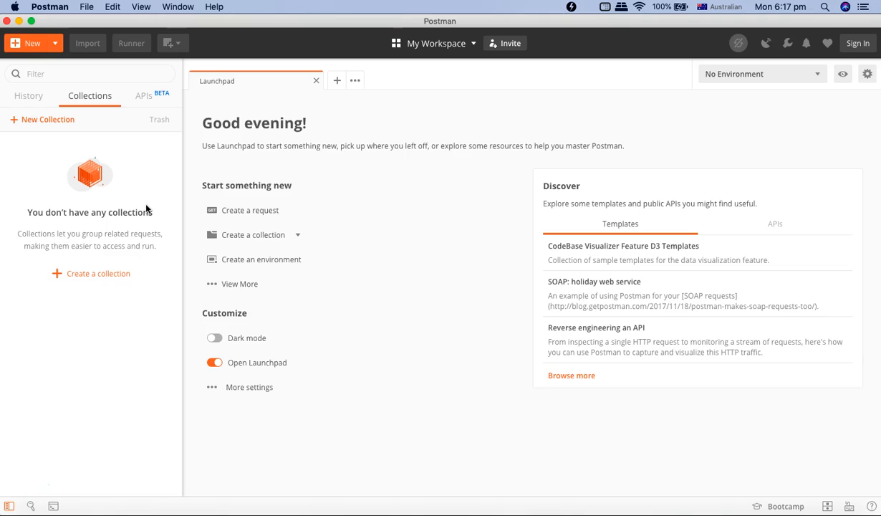
mouse_move(132, 169)
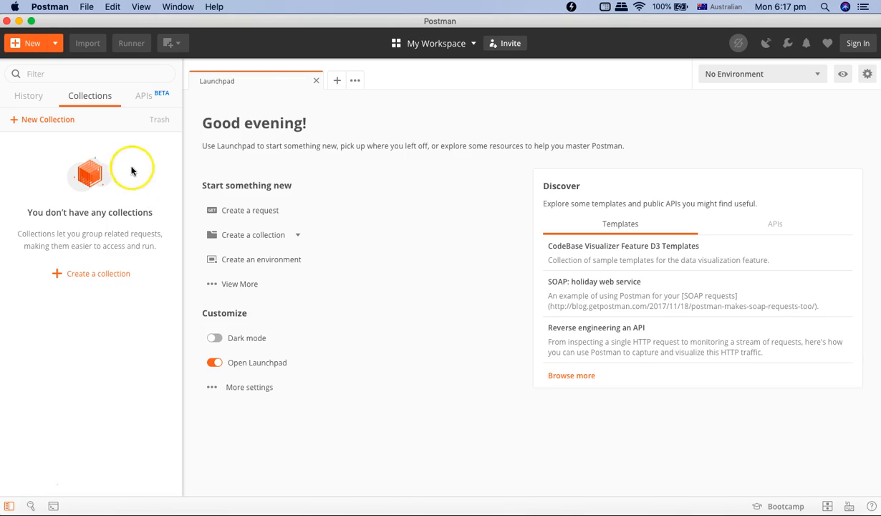
click(142, 95)
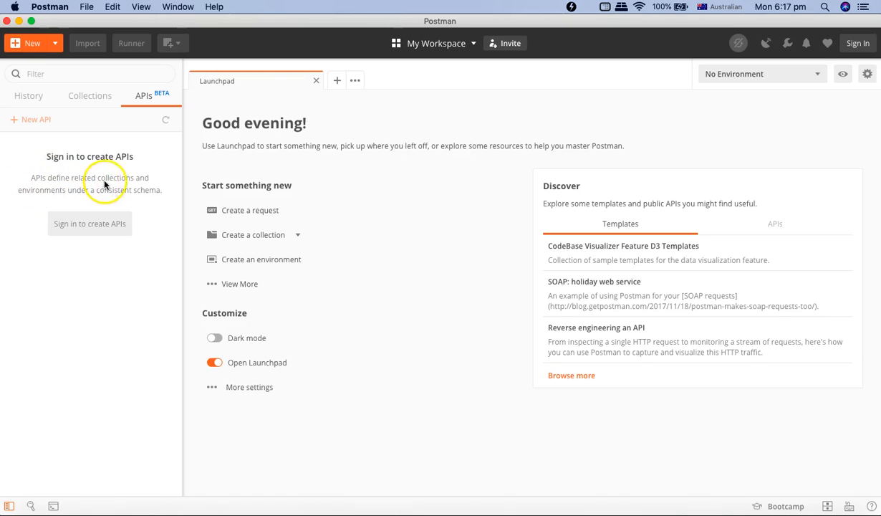
mouse_move(148, 155)
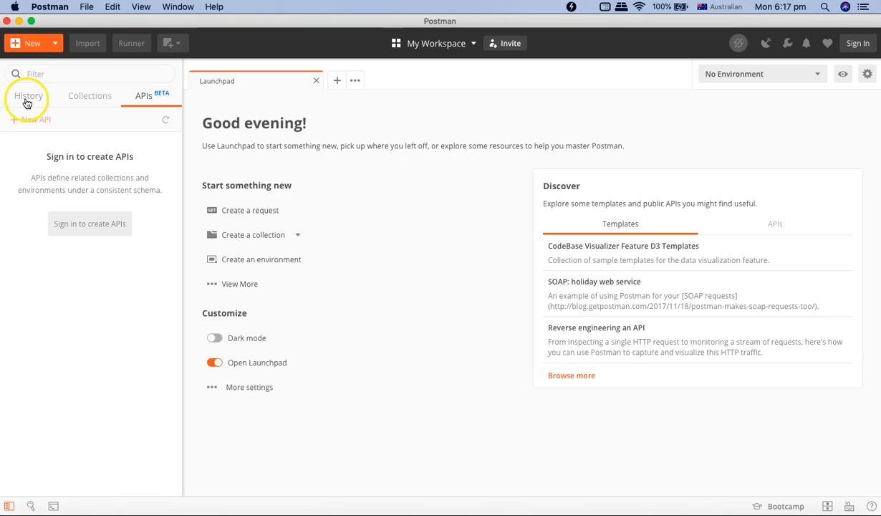
click(28, 95)
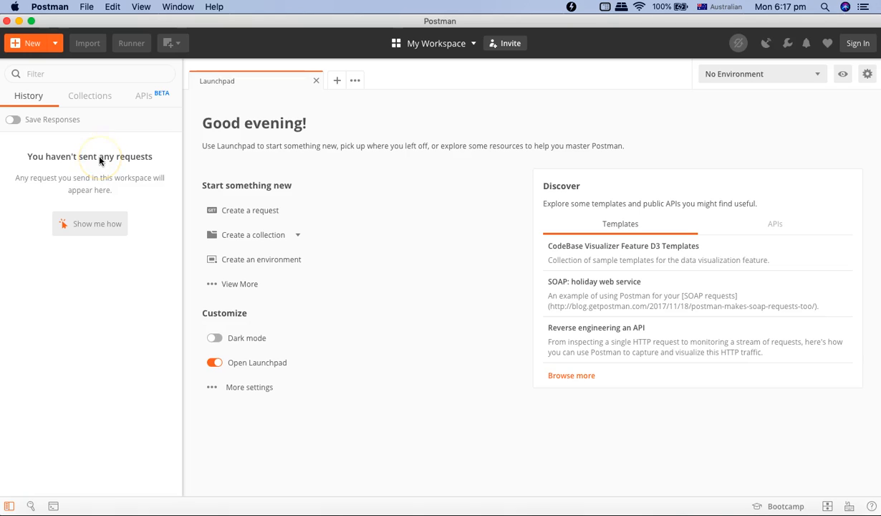
mouse_move(147, 110)
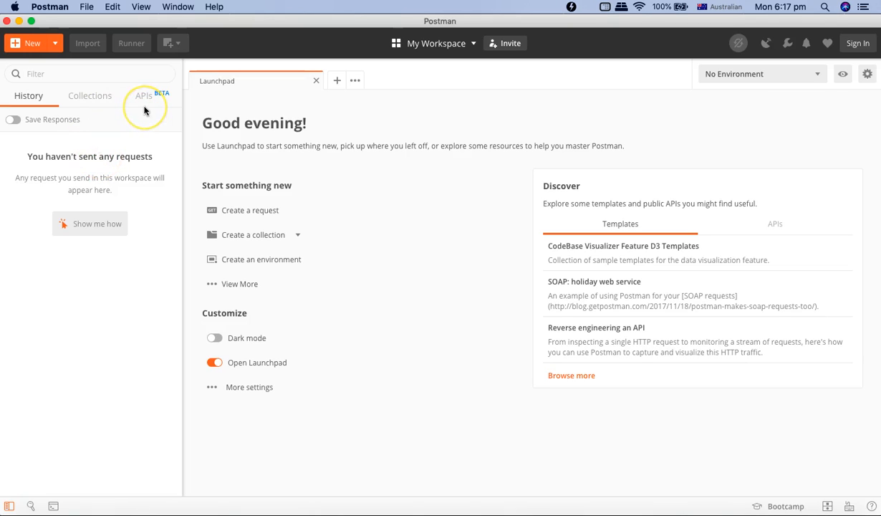
mouse_move(355, 208)
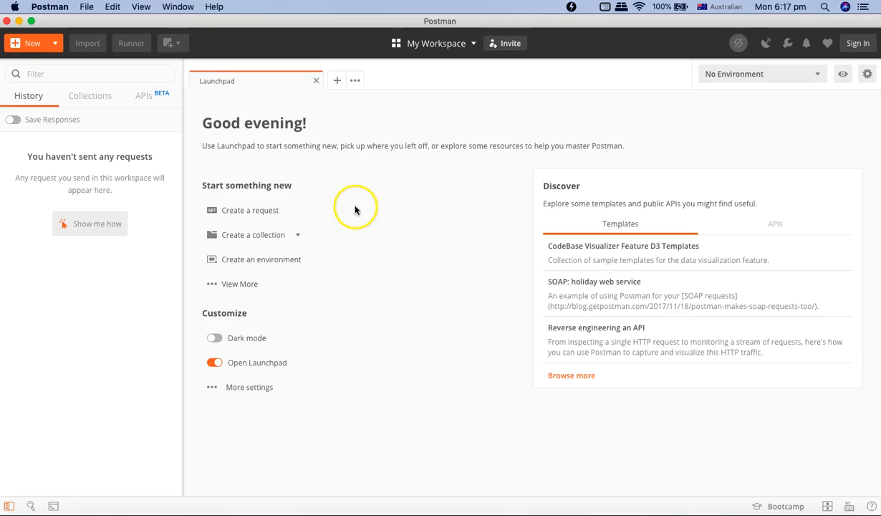
mouse_move(318, 172)
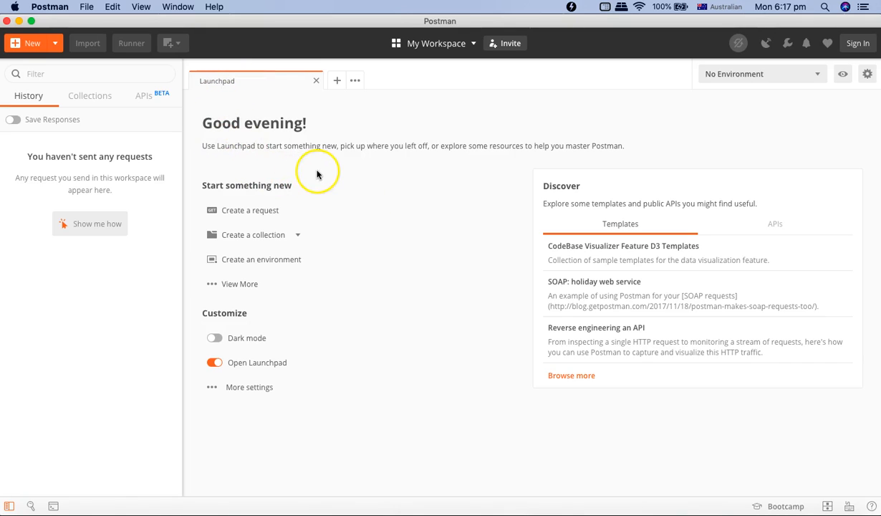
mouse_move(281, 215)
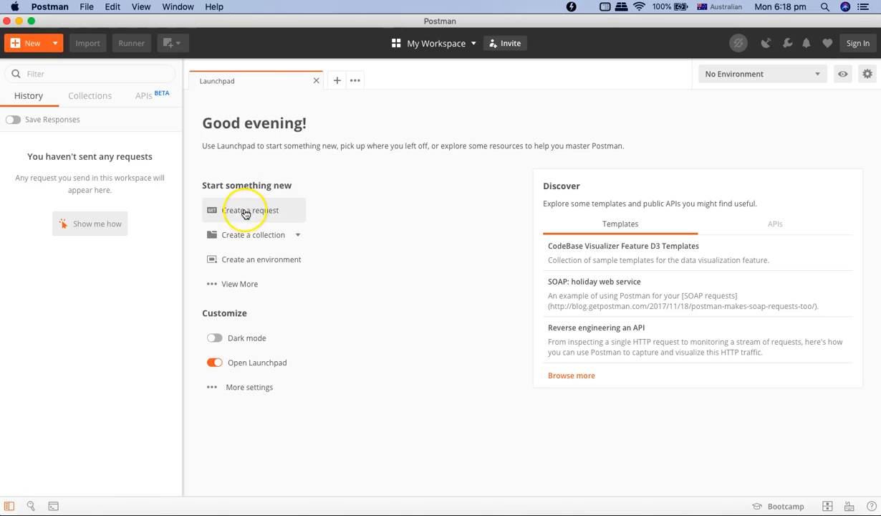
mouse_move(256, 260)
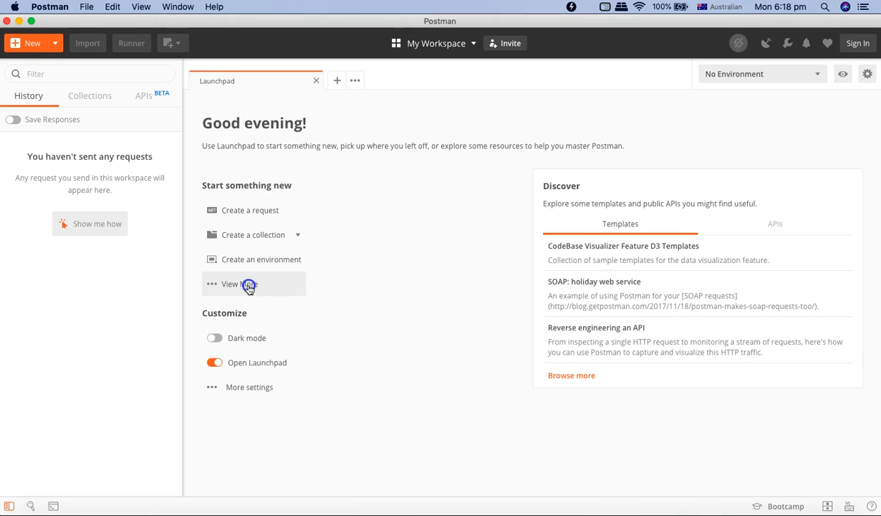
click(239, 284)
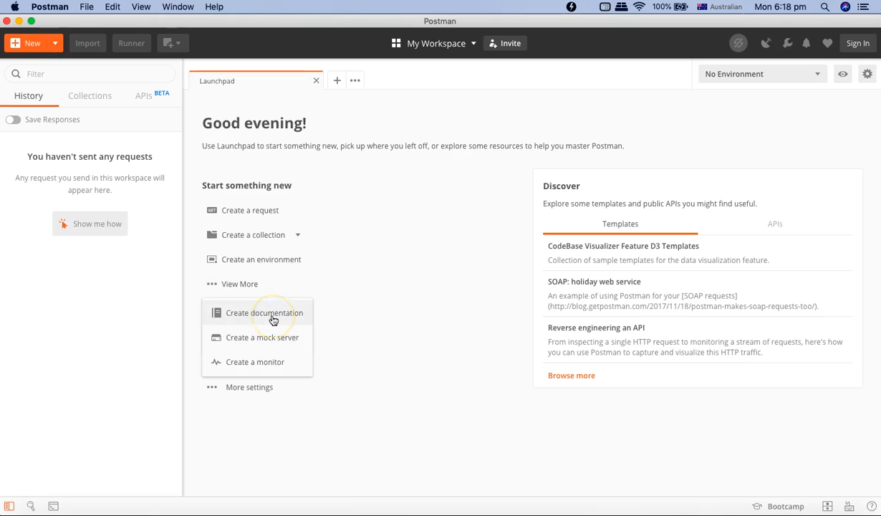
mouse_move(272, 316)
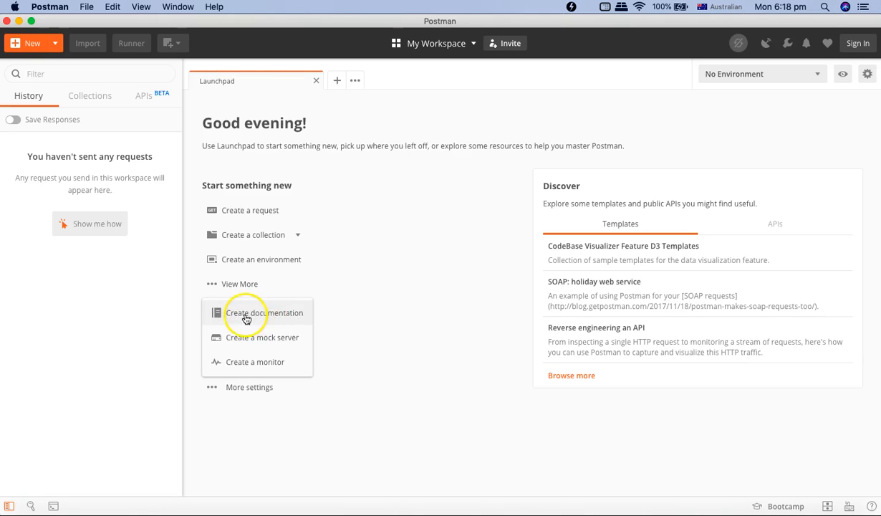
mouse_move(261, 318)
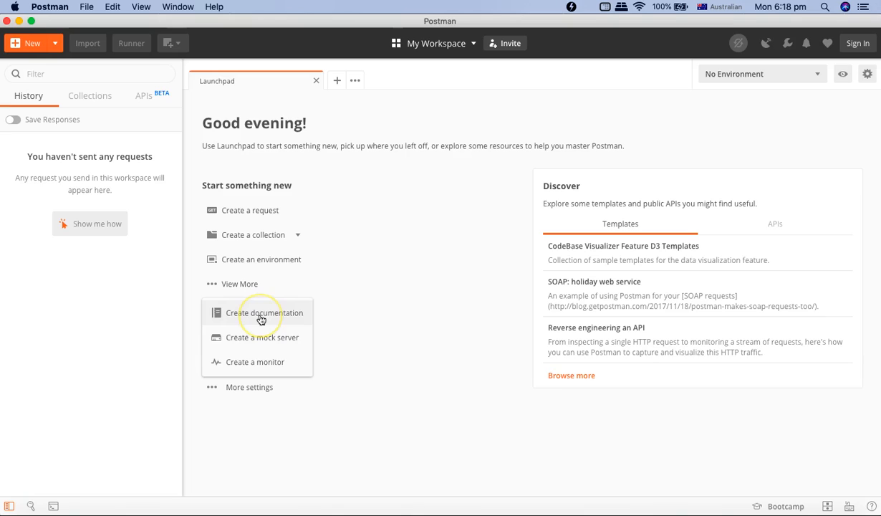
mouse_move(336, 376)
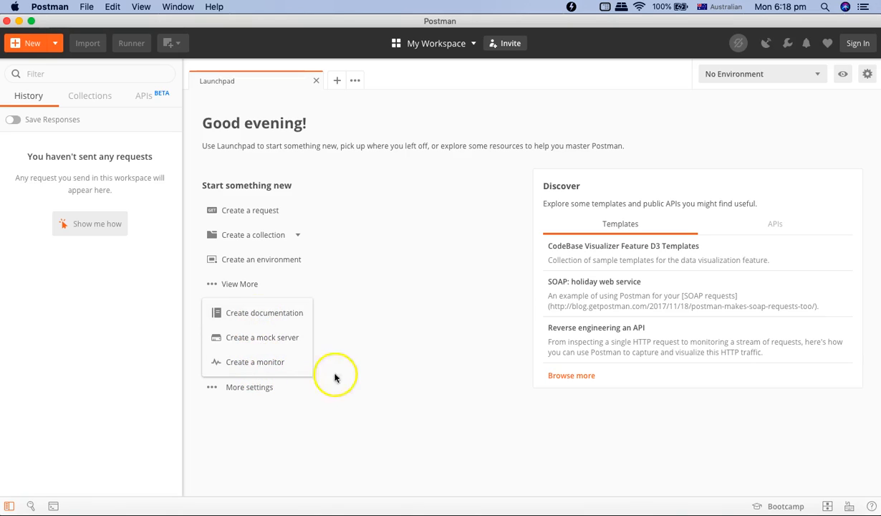
Close the extra creation options and try dark mode twice, ending back on the light theme
click(249, 386)
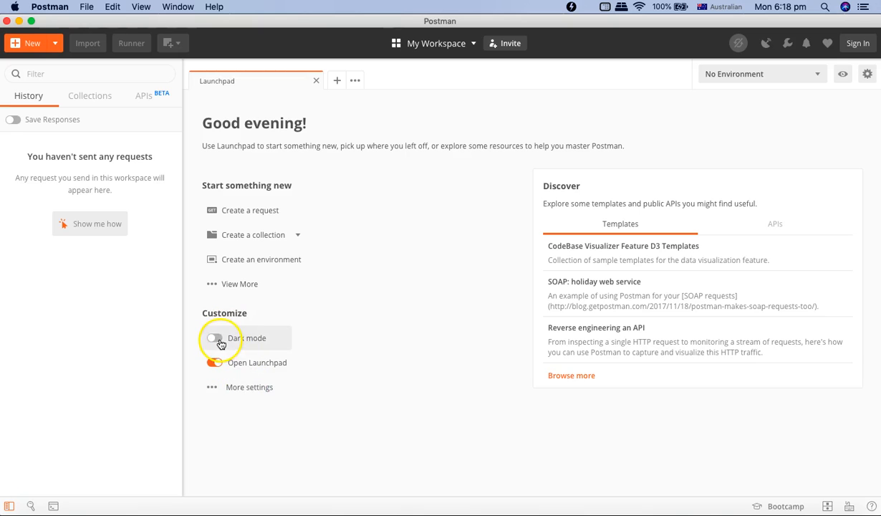
click(215, 338)
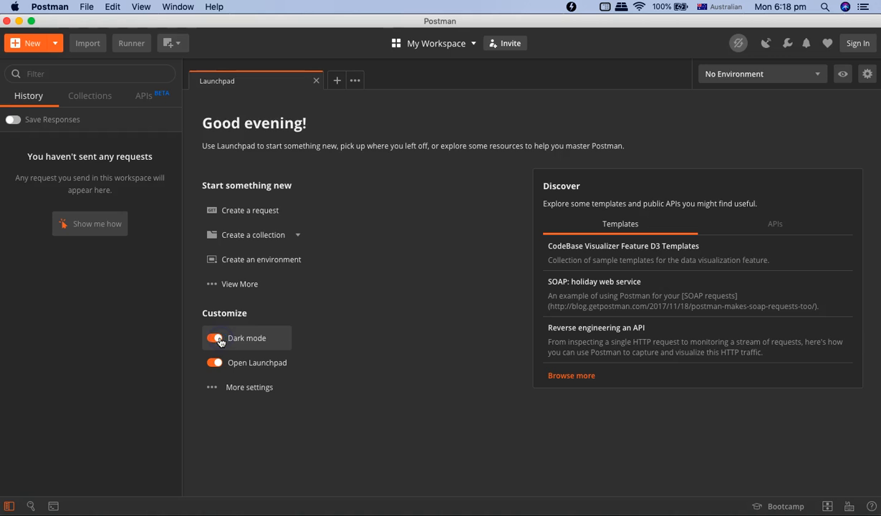
click(215, 337)
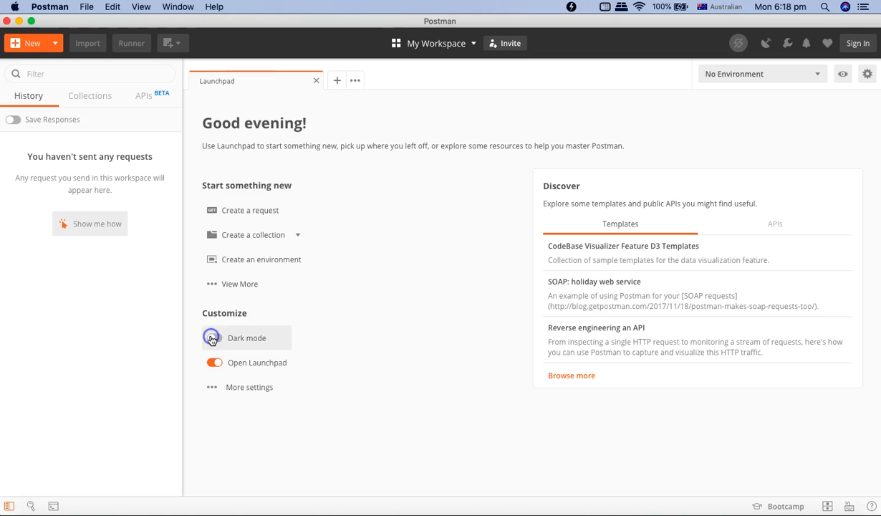
click(214, 337)
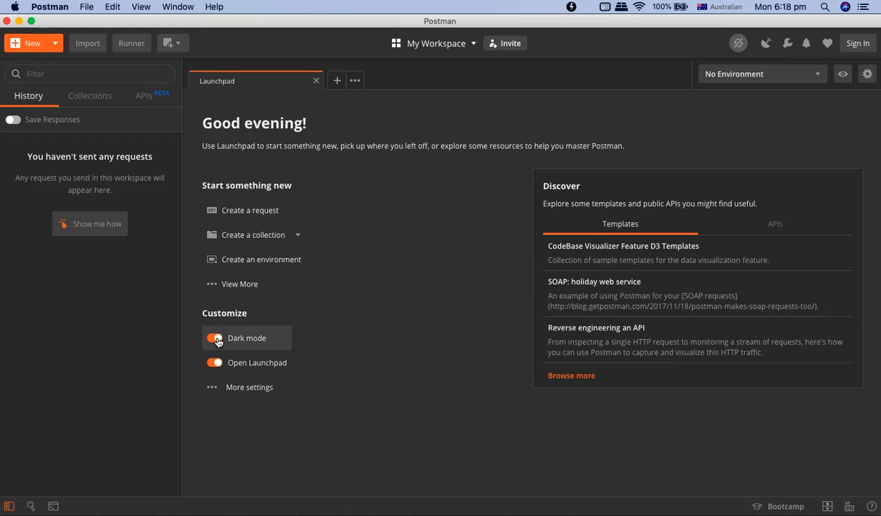
click(215, 338)
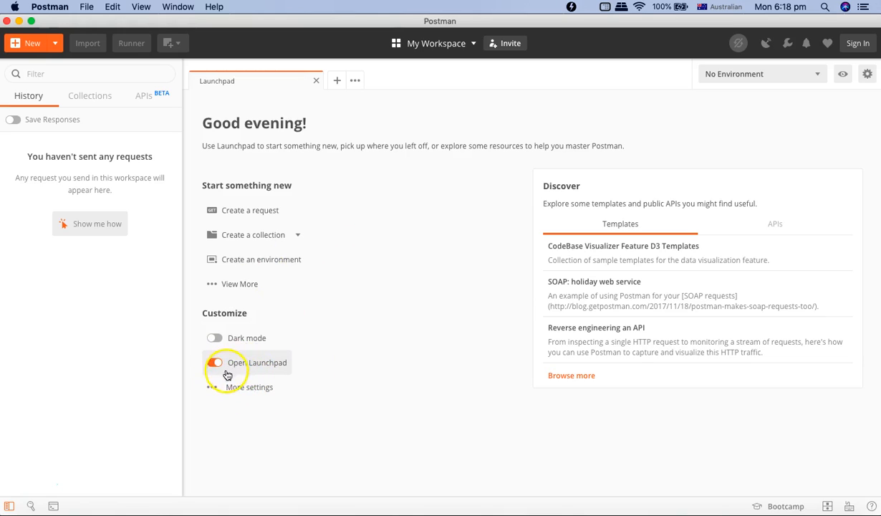
Switch the Open Launchpad toggle so the Launchpad no longer opens automatically
click(214, 362)
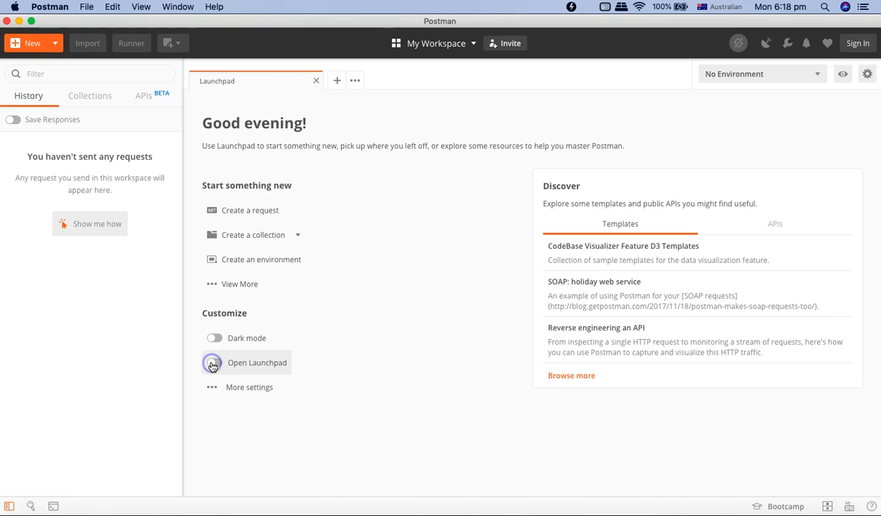
click(213, 362)
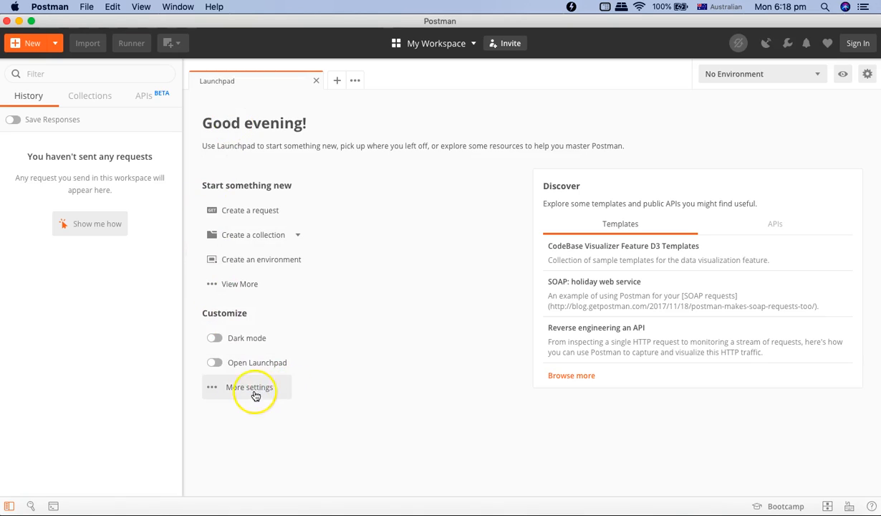
Re-enable automatic Launchpad opening, then set the editor font size to 20 px in General settings
click(214, 361)
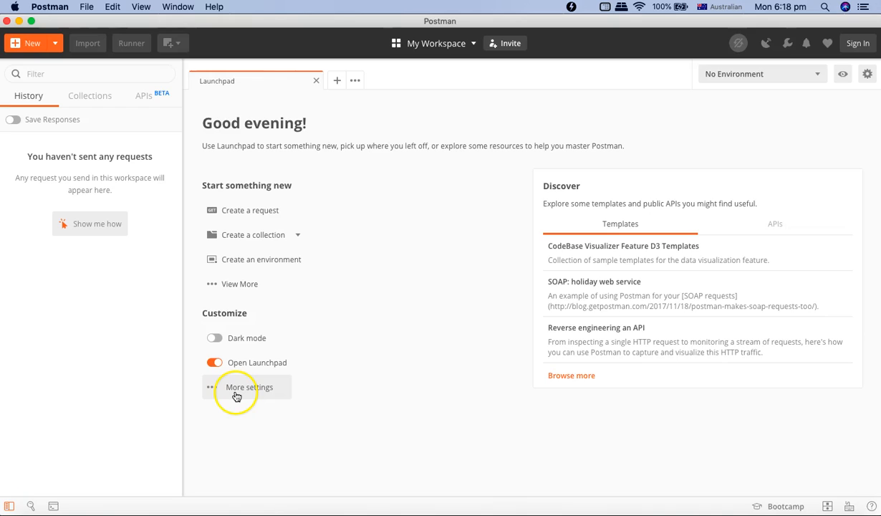
click(249, 387)
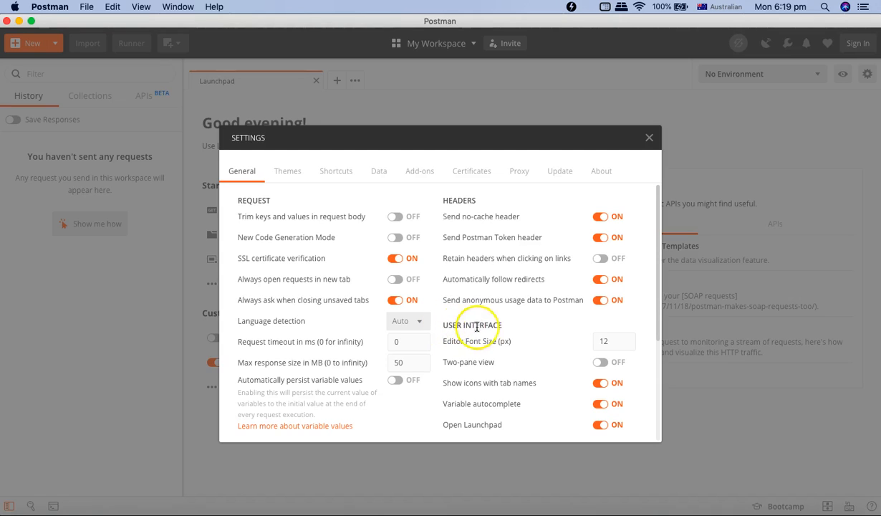
click(613, 341)
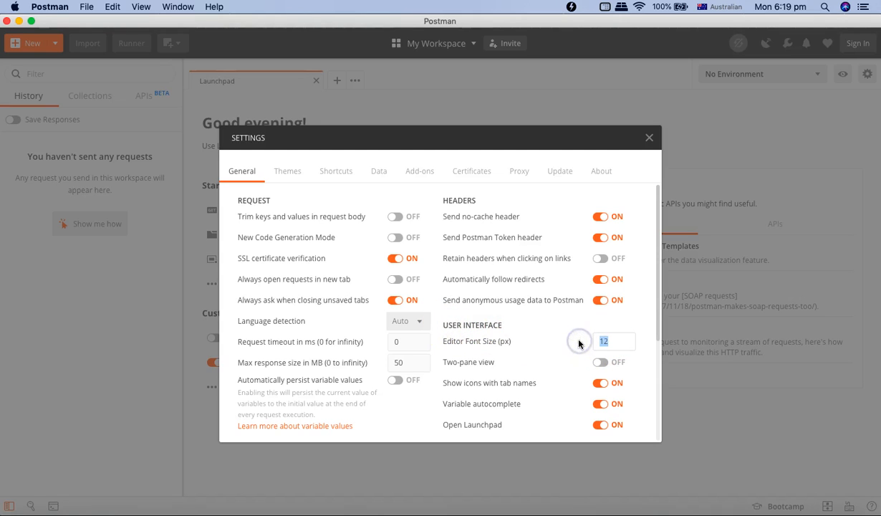
text(20)
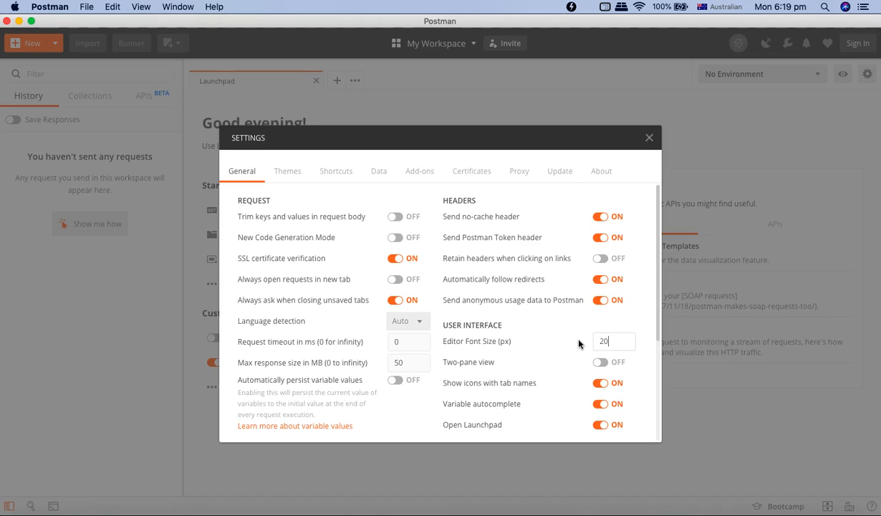
mouse_move(631, 318)
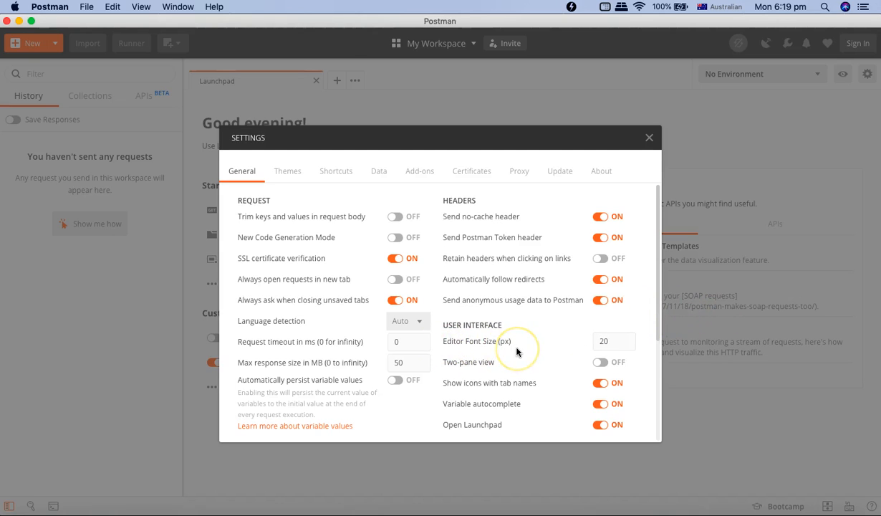
mouse_move(319, 129)
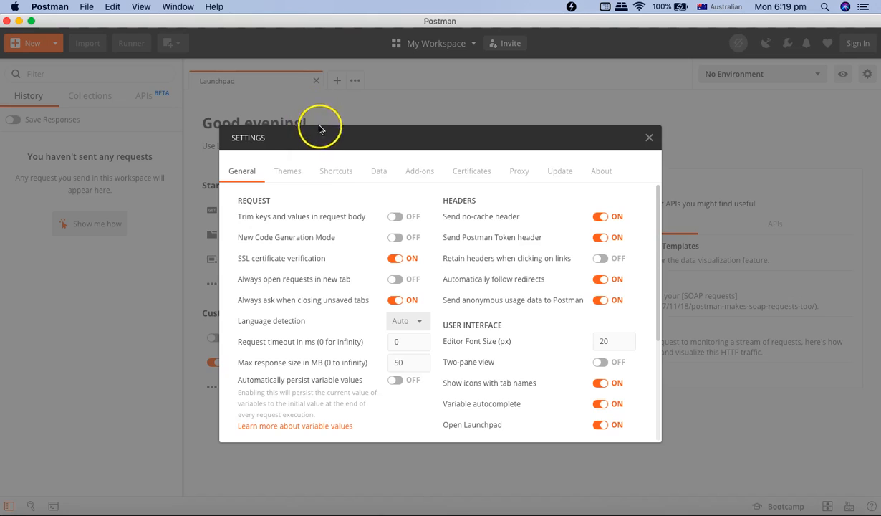
mouse_move(317, 189)
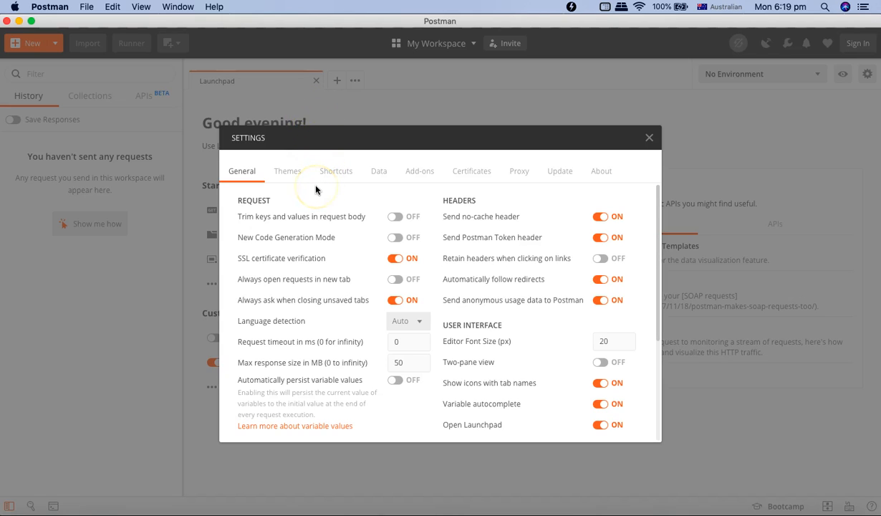
mouse_move(317, 186)
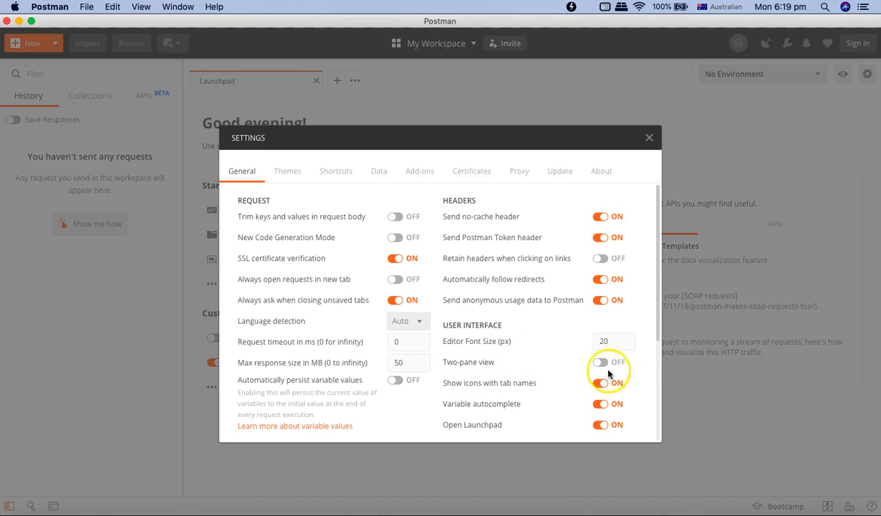
click(600, 362)
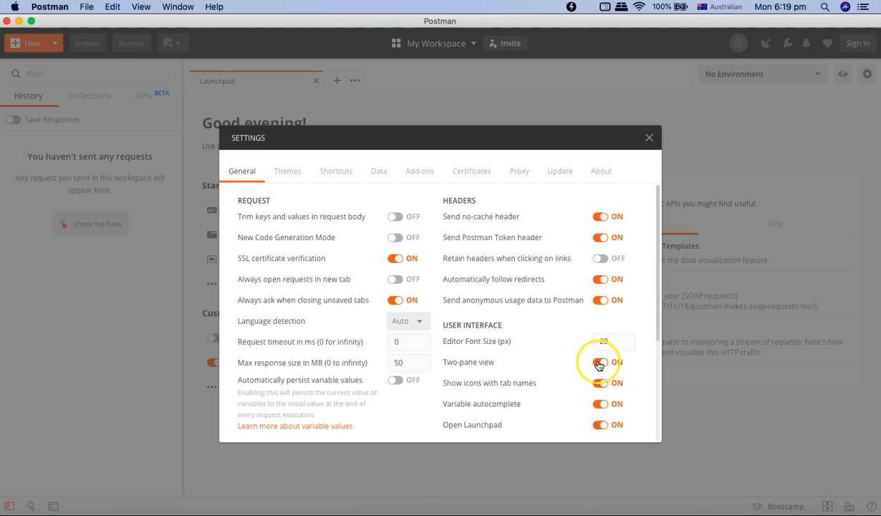
click(601, 362)
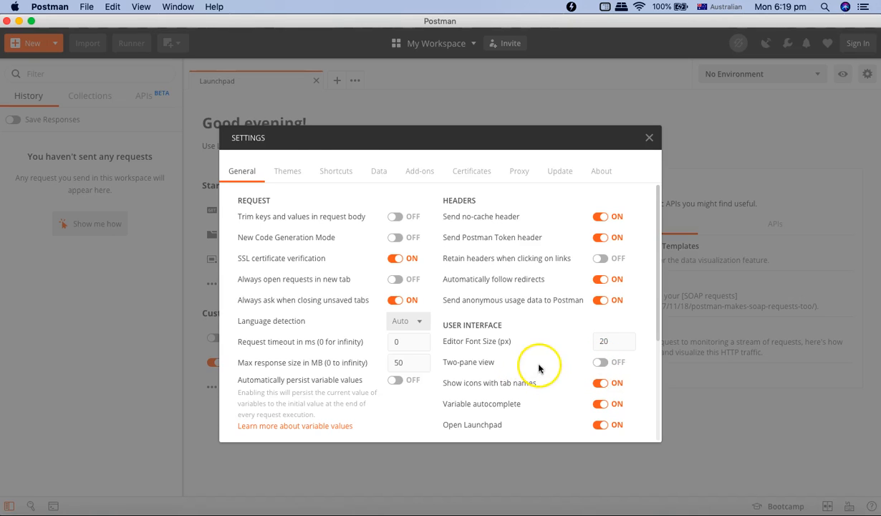
Browse the Themes, Shortcuts, Data, Add-ons, Certificates, Proxy and Update settings tabs
click(288, 170)
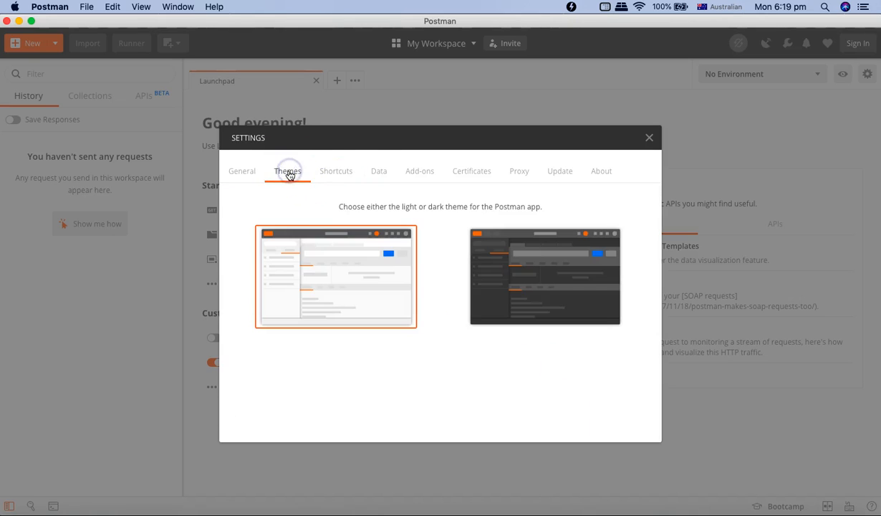
mouse_move(538, 278)
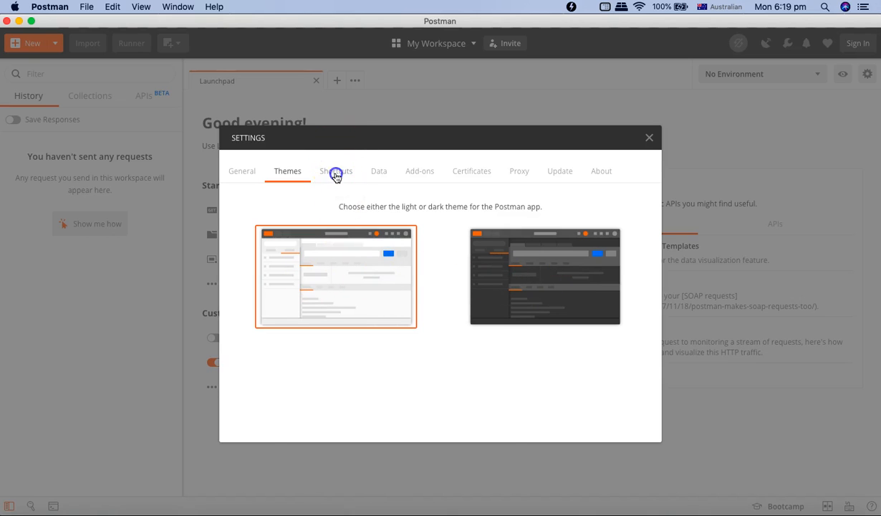
click(335, 170)
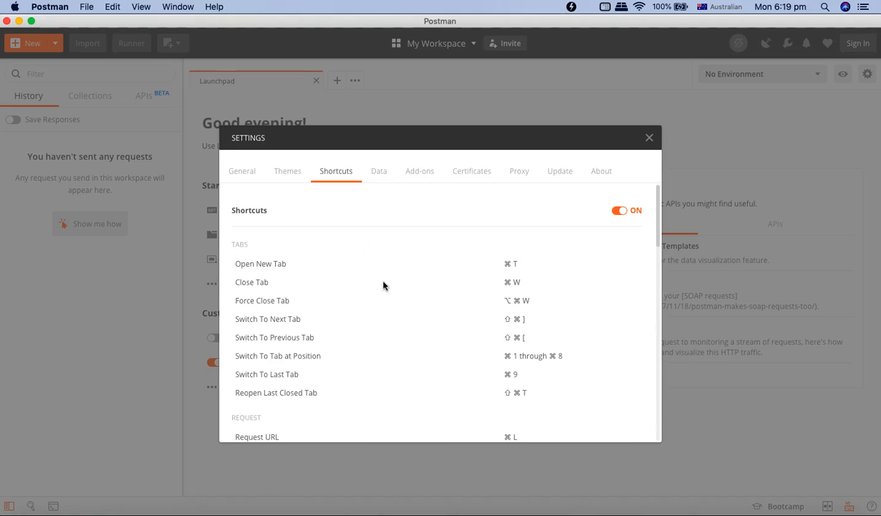
click(378, 171)
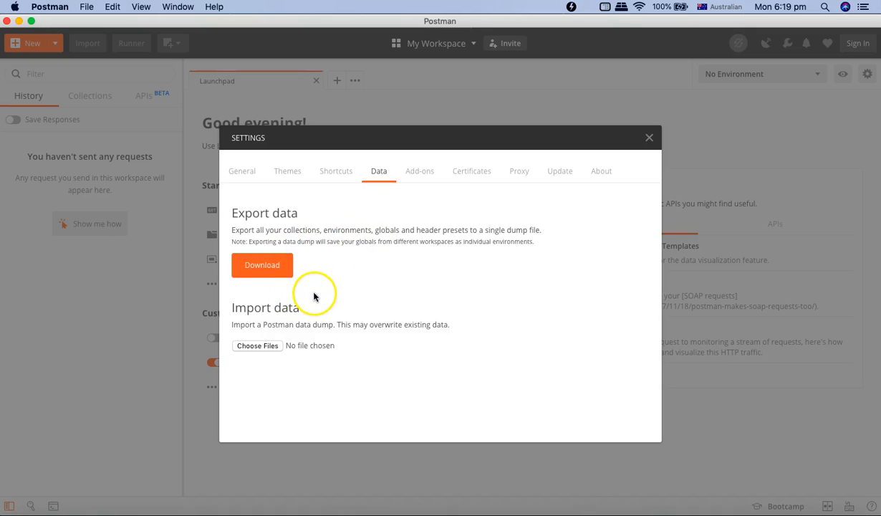
mouse_move(328, 294)
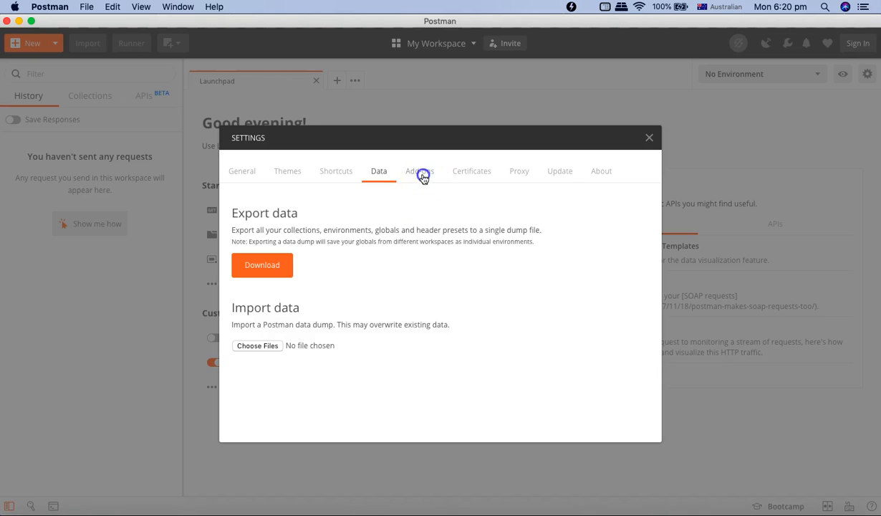
click(420, 171)
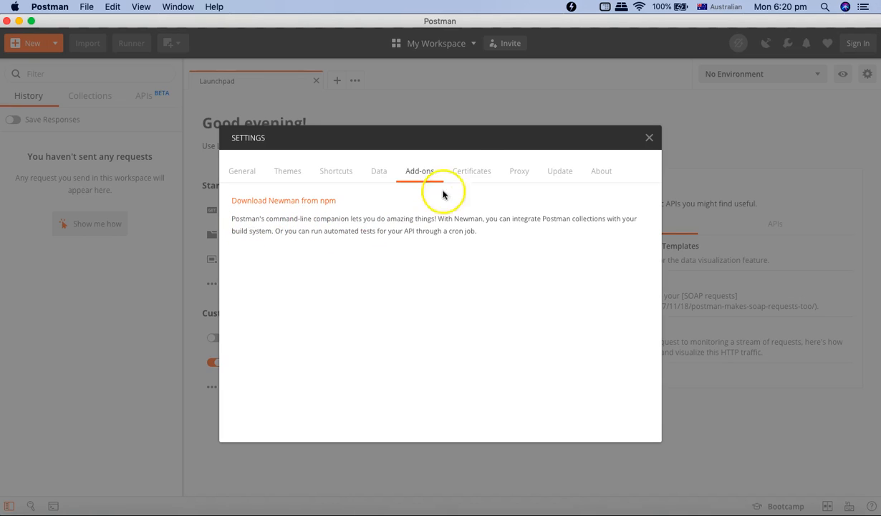
click(472, 170)
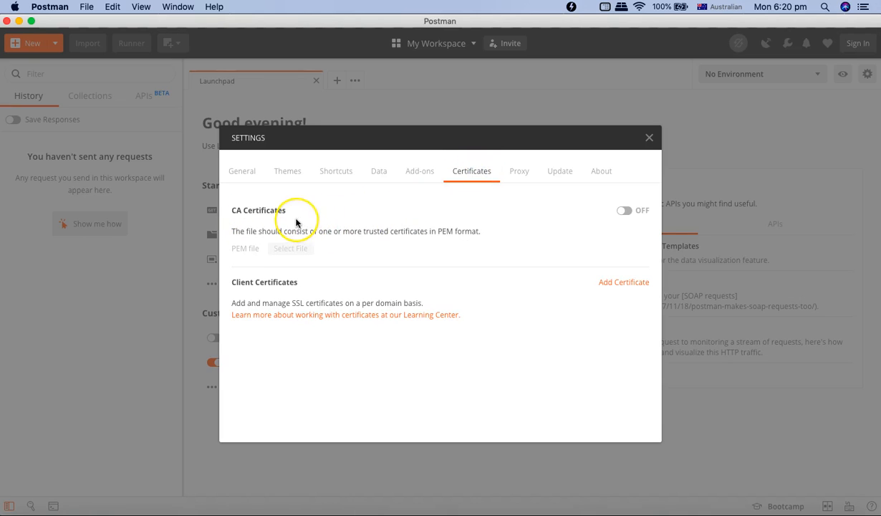
mouse_move(324, 227)
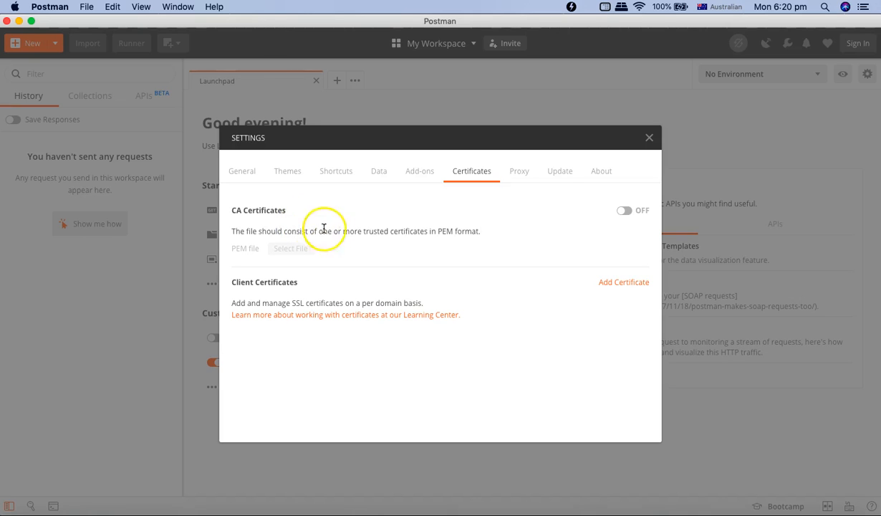
click(519, 171)
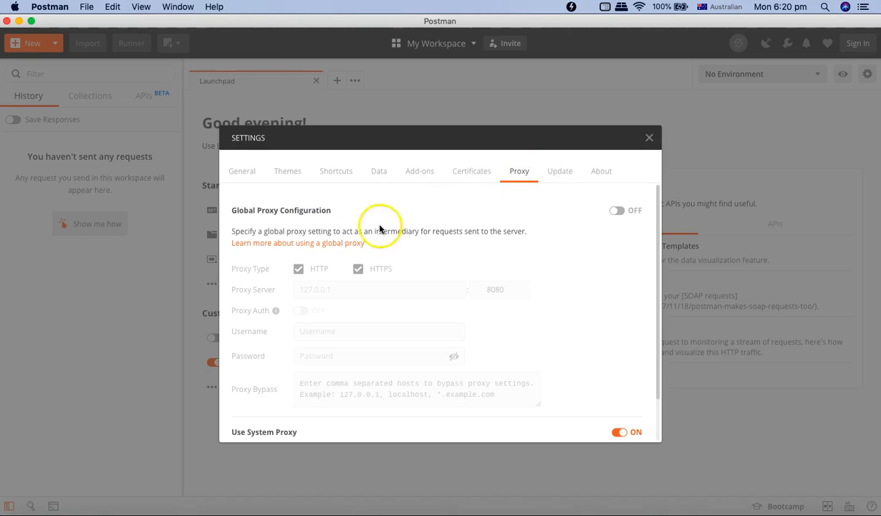
click(560, 171)
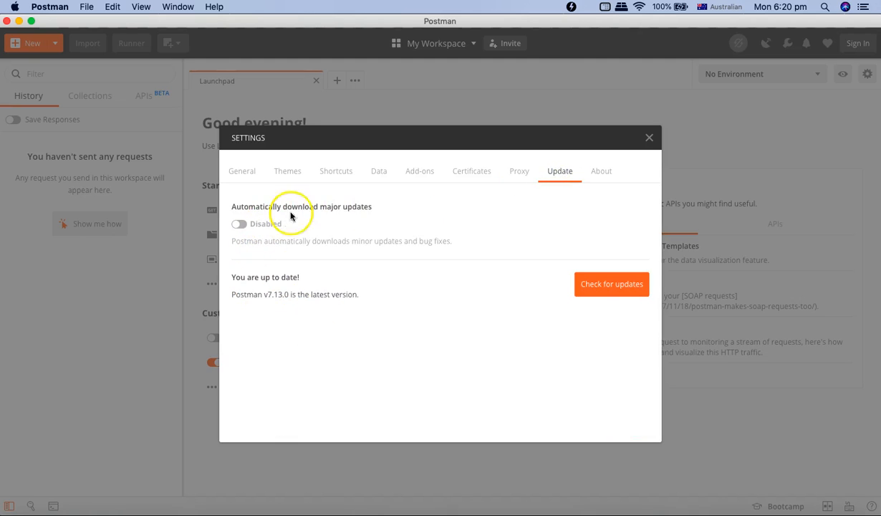
Enable automatic download of major updates and view the About info showing version 7.13.0
click(240, 224)
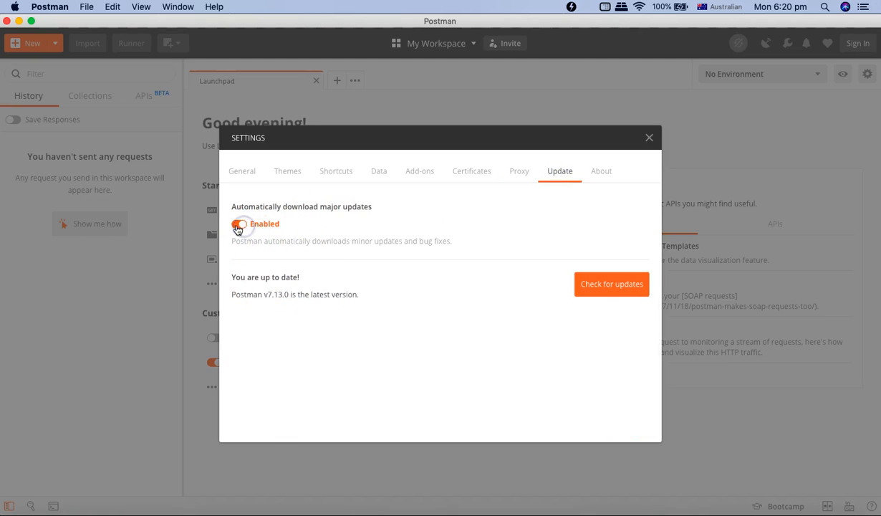
click(601, 171)
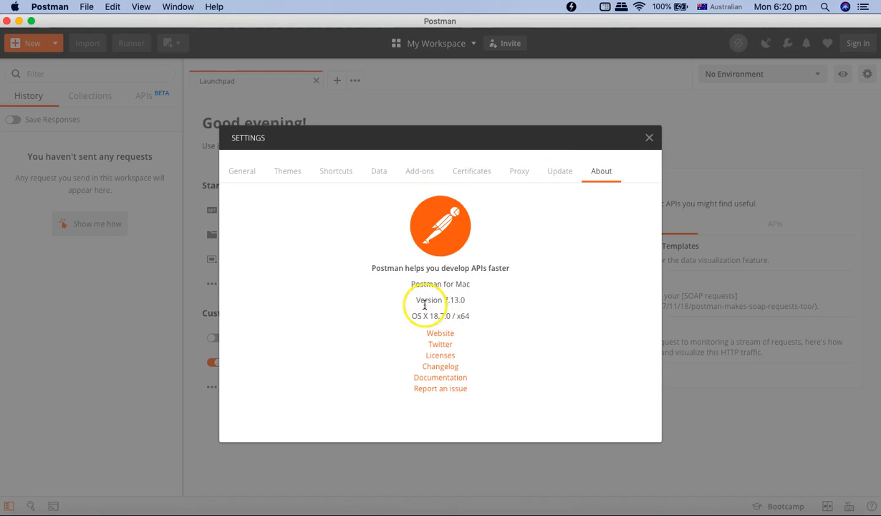
double_click(439, 300)
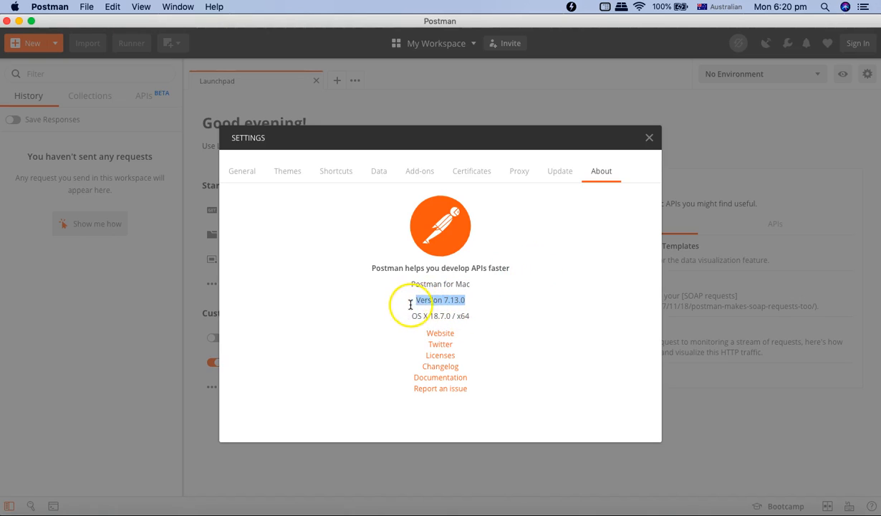
mouse_move(453, 305)
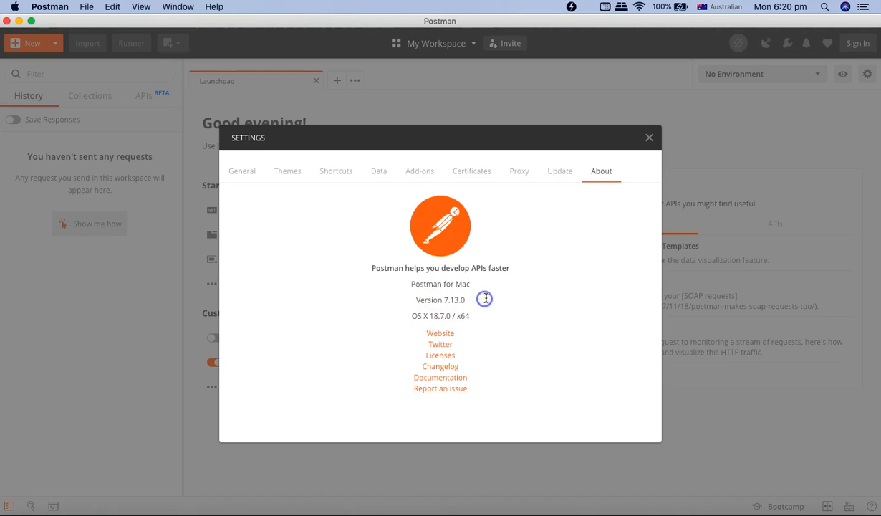
mouse_move(649, 137)
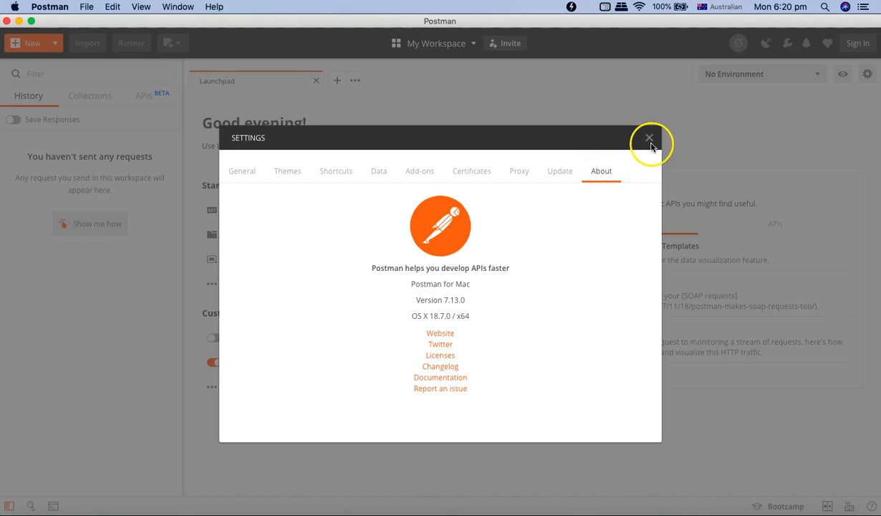
click(650, 137)
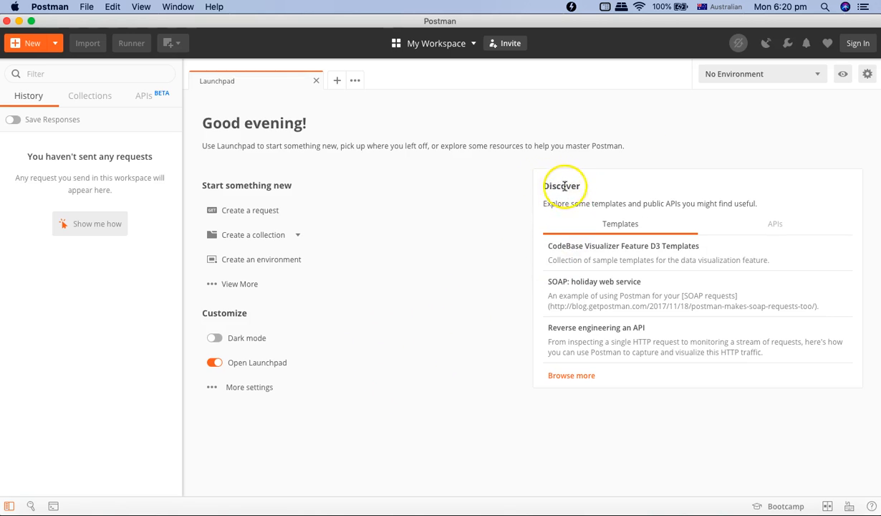
mouse_move(620, 224)
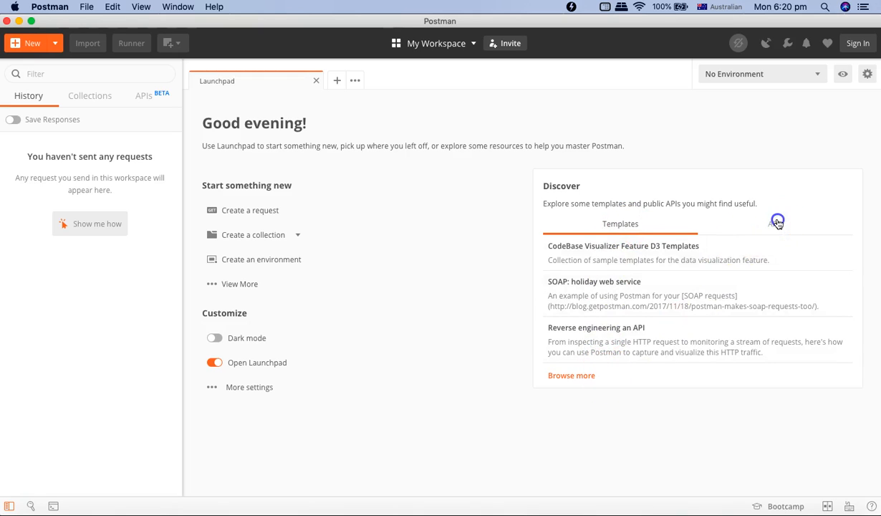
click(775, 224)
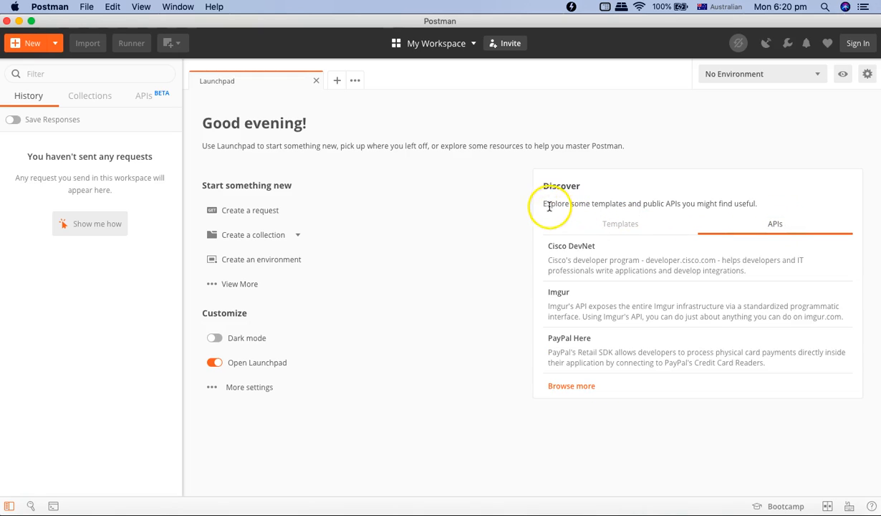
mouse_move(633, 203)
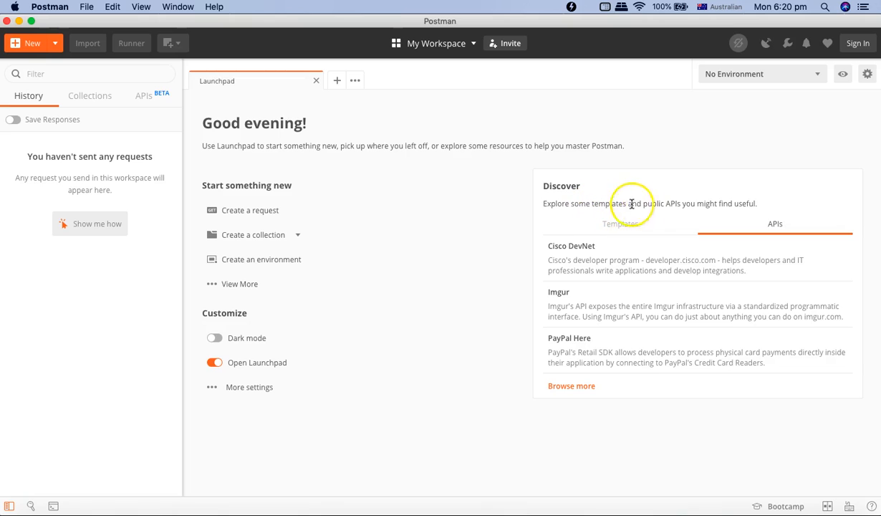
mouse_move(628, 253)
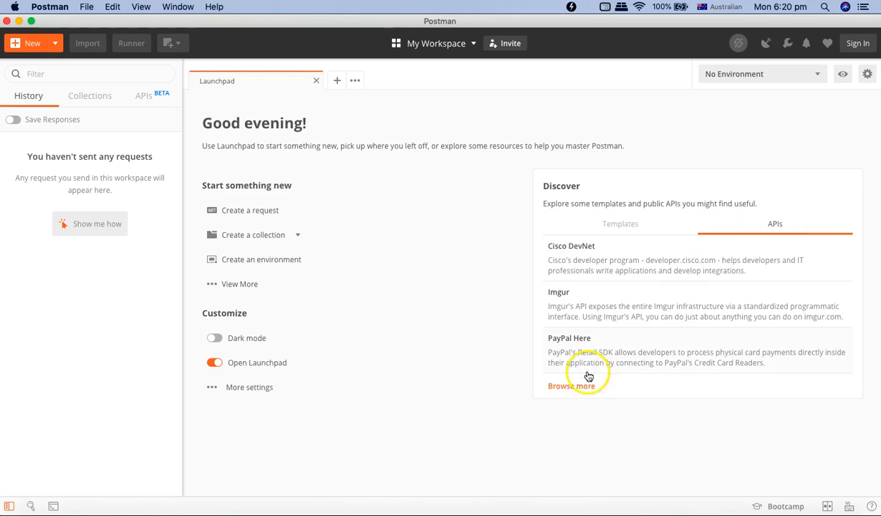
mouse_move(568, 117)
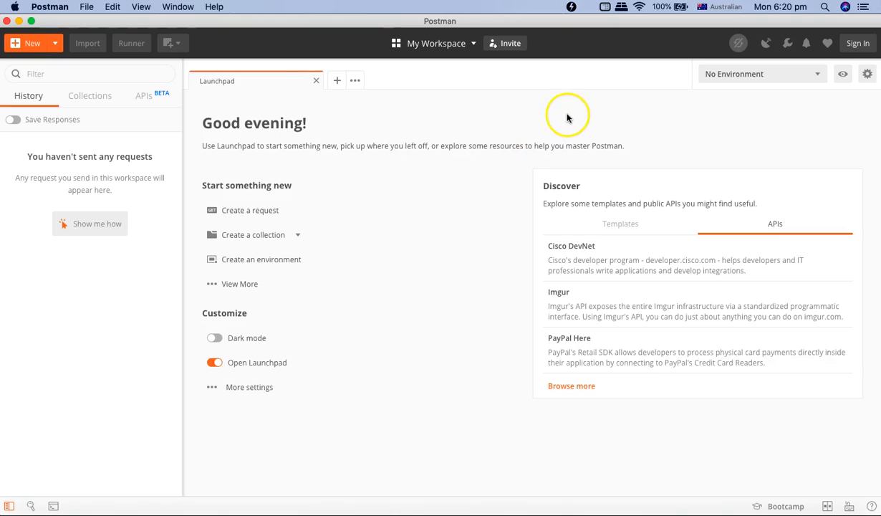
mouse_move(565, 127)
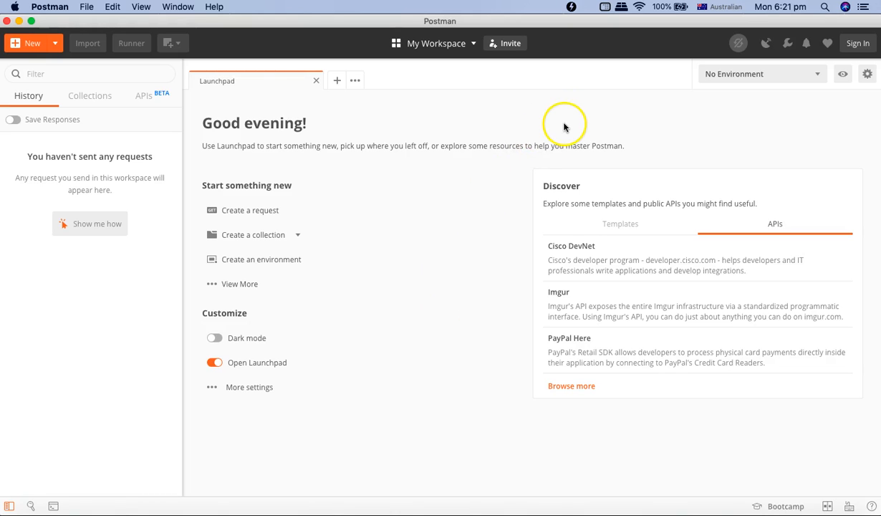
mouse_move(684, 349)
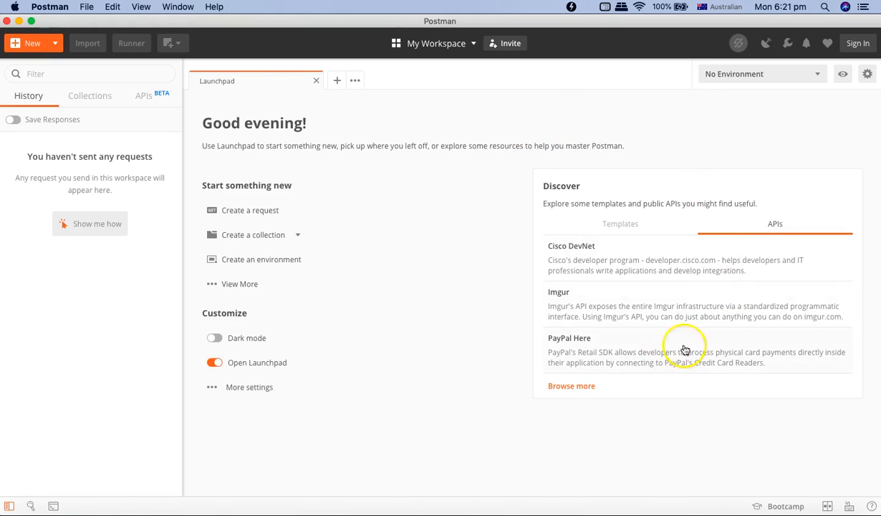
mouse_move(371, 122)
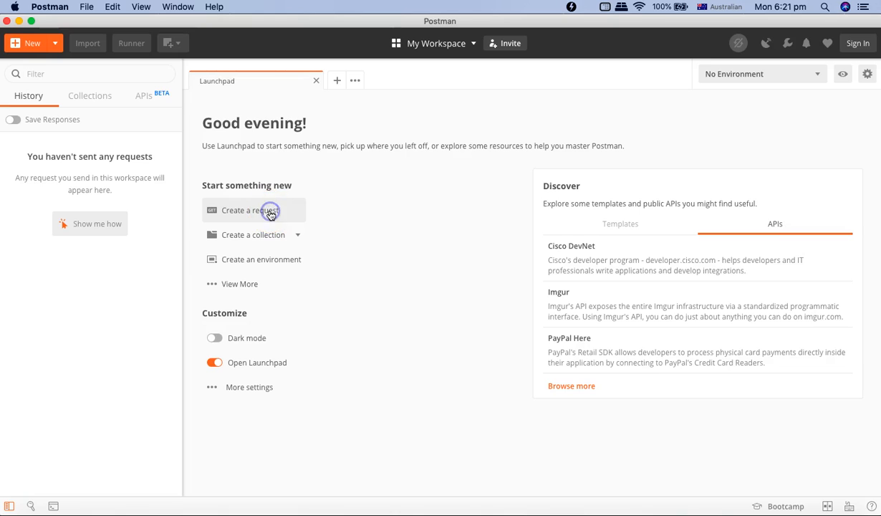
Create a new untitled GET request and return to its tab after glancing at the Launchpad
click(250, 210)
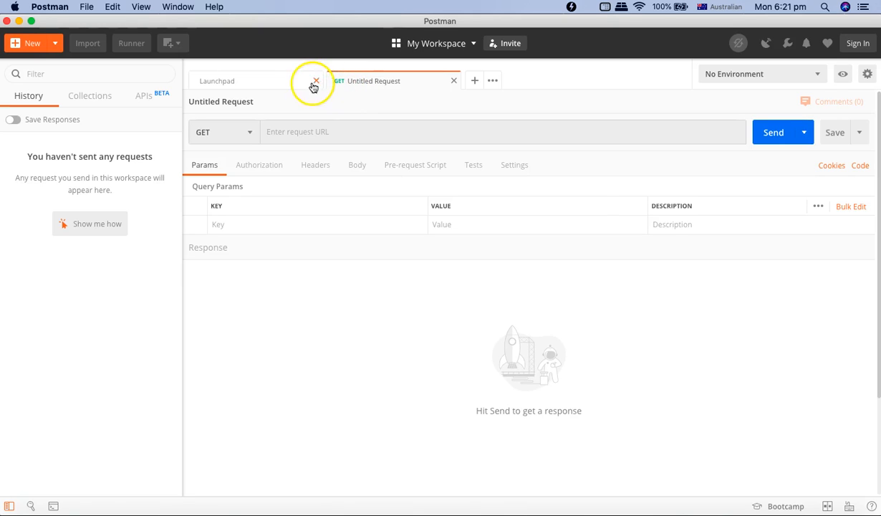
click(217, 81)
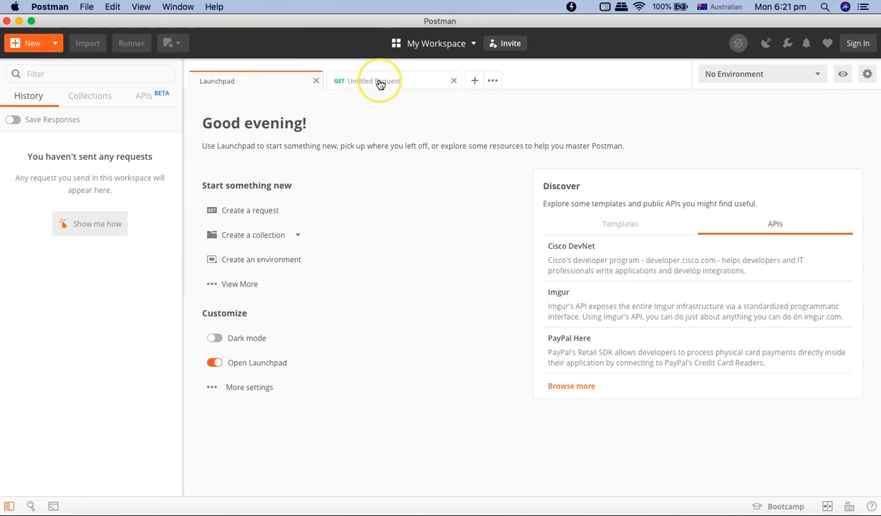
click(372, 80)
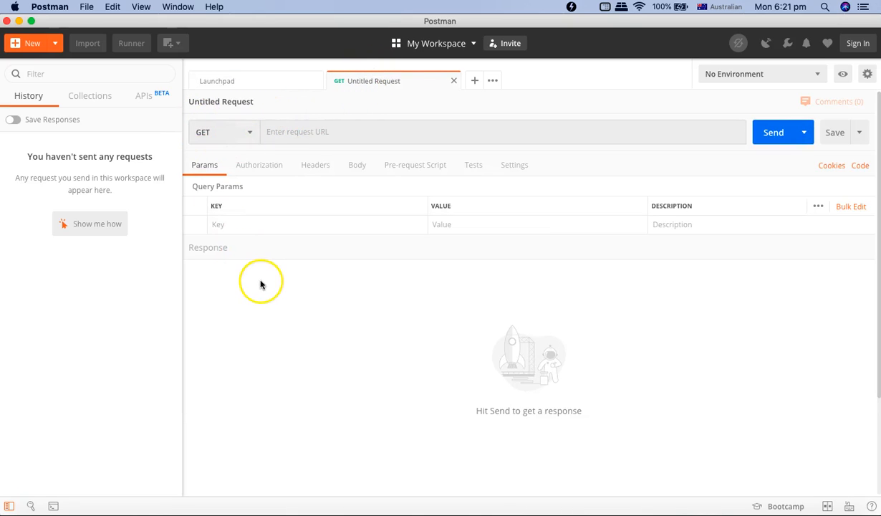
mouse_move(240, 102)
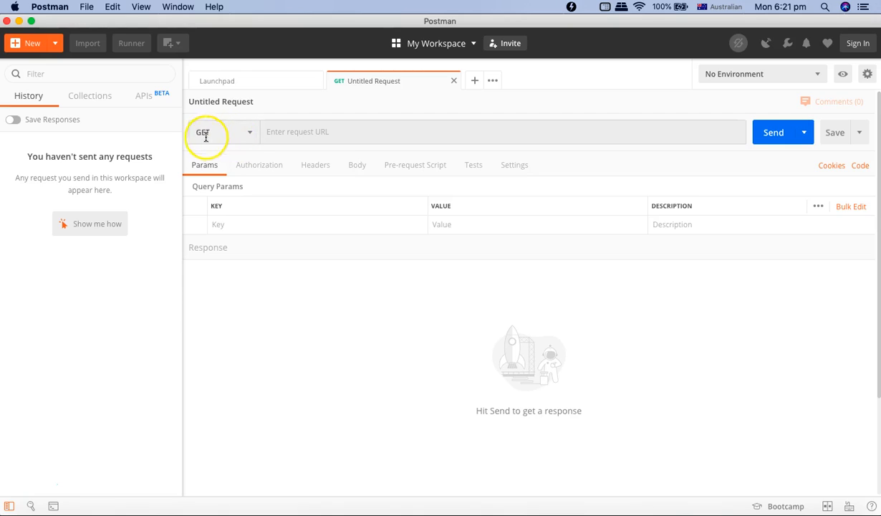
click(222, 131)
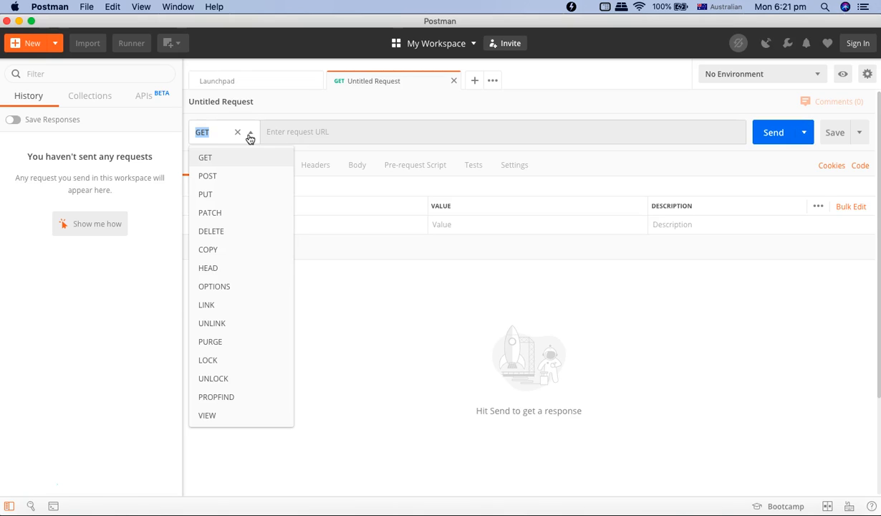
click(297, 137)
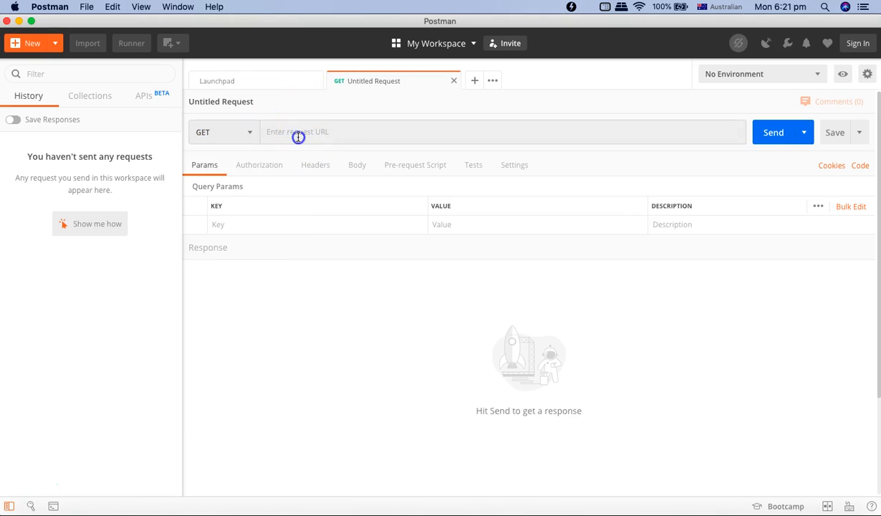
click(298, 131)
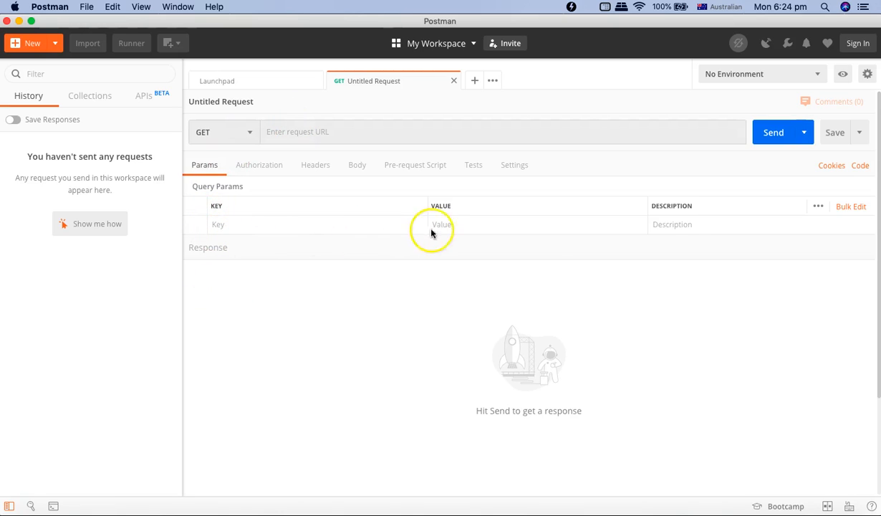
mouse_move(202, 231)
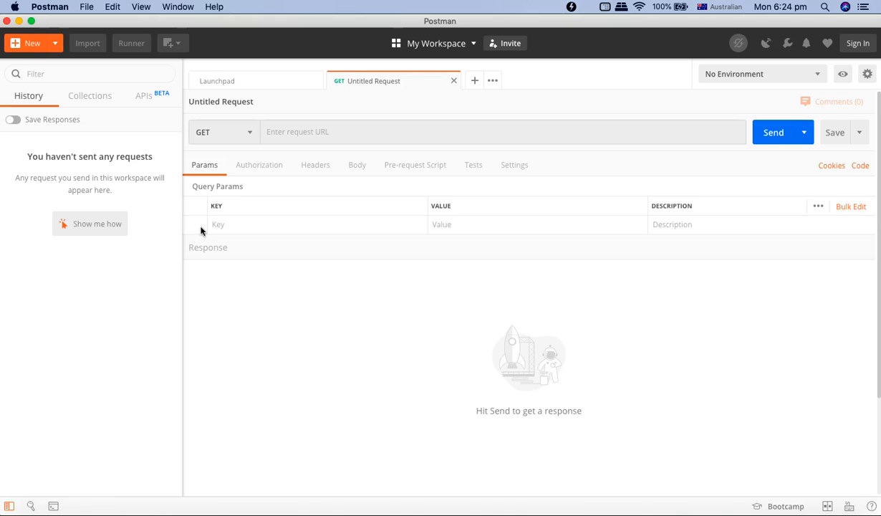
Browse the Authorization type list keeping Inherit auth from parent, then show the empty Headers table
click(260, 165)
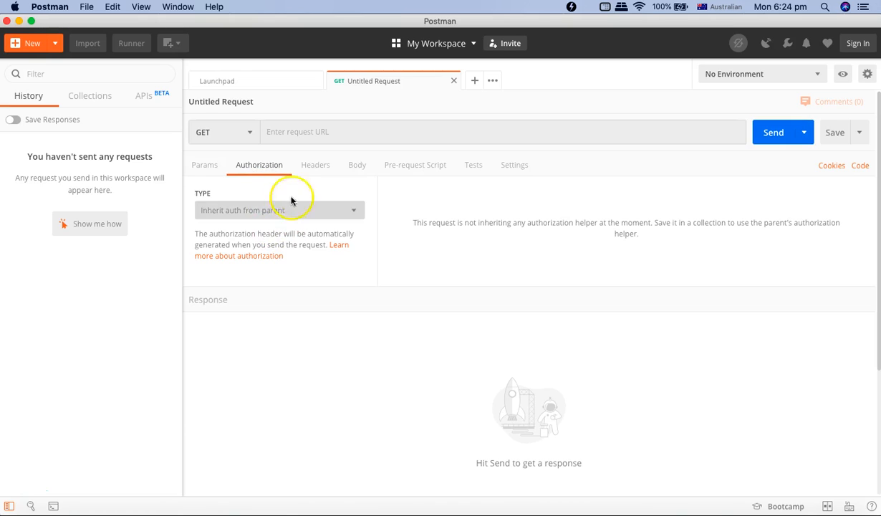
click(279, 210)
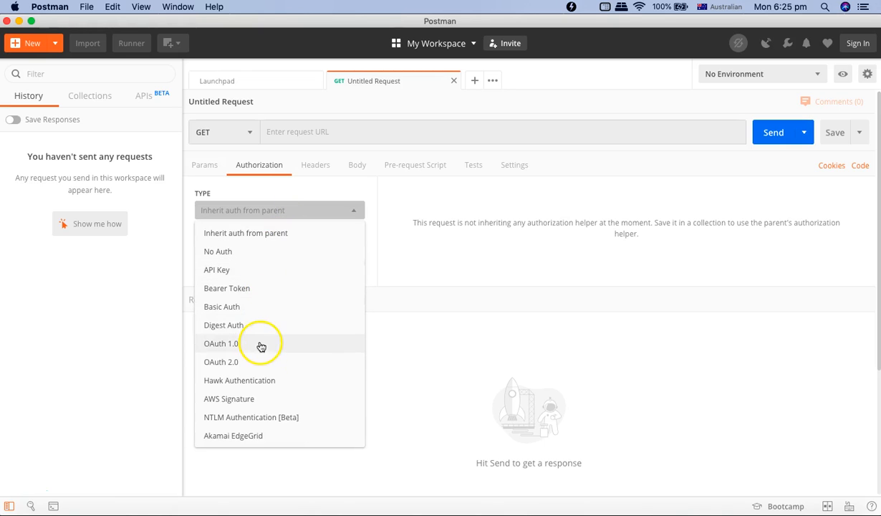
mouse_move(261, 366)
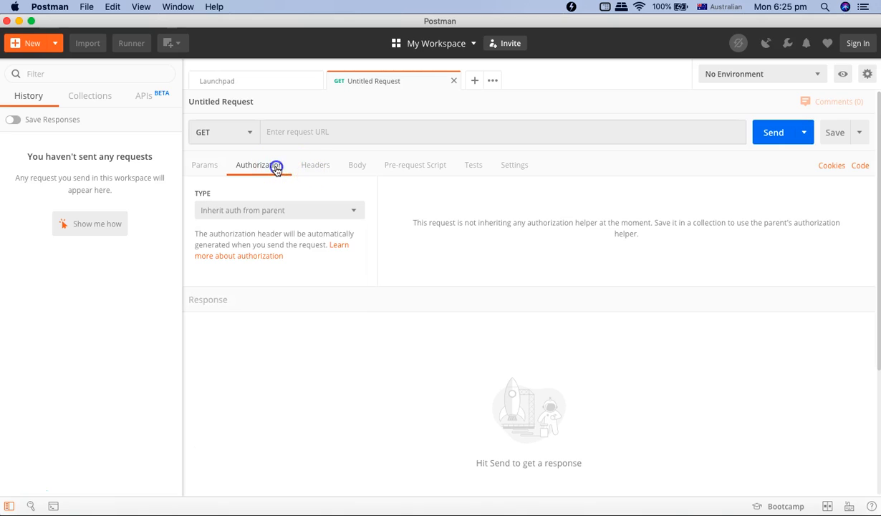
click(315, 164)
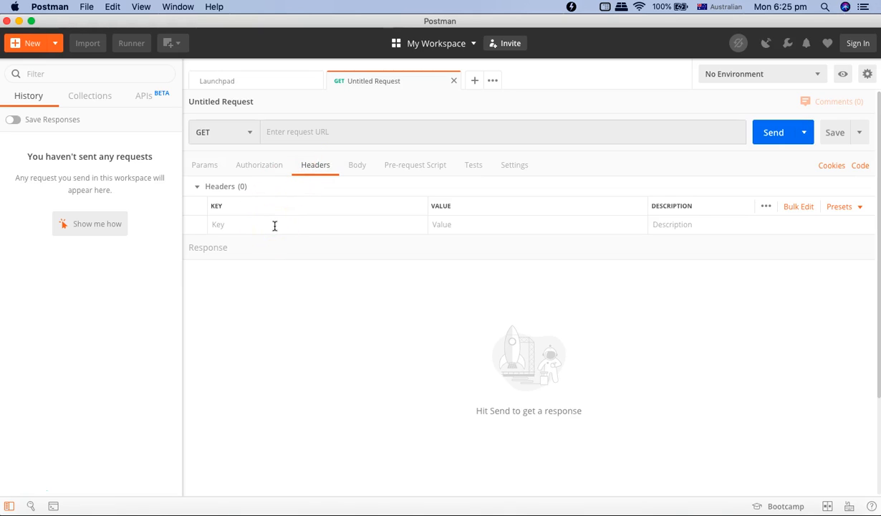
Change the request method to POST and show its Body section, currently set to none
click(356, 165)
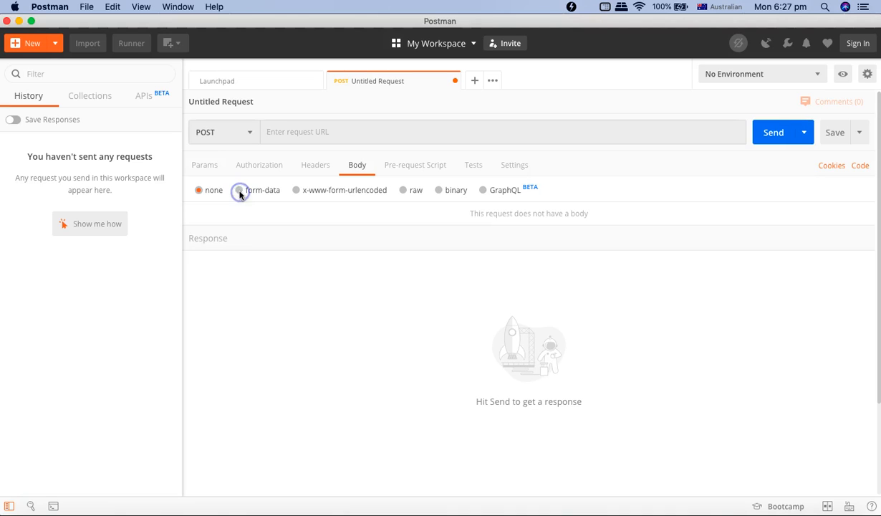
Try form-data, then set the body to raw and review its Text/JavaScript/JSON/HTML/XML format choices, keeping Text
click(240, 190)
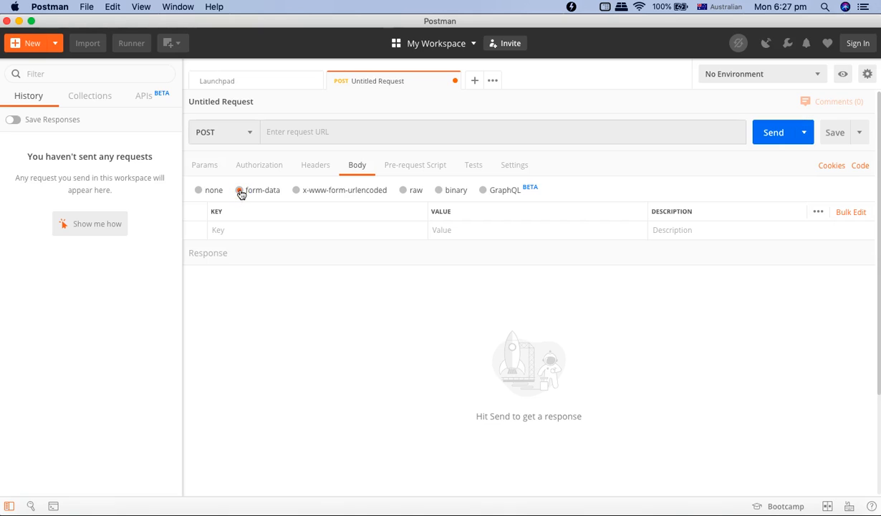
click(240, 190)
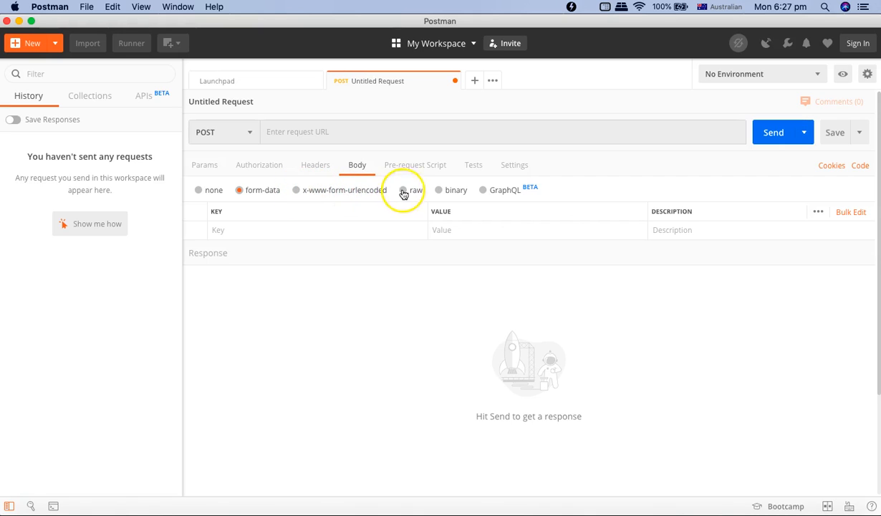
click(404, 189)
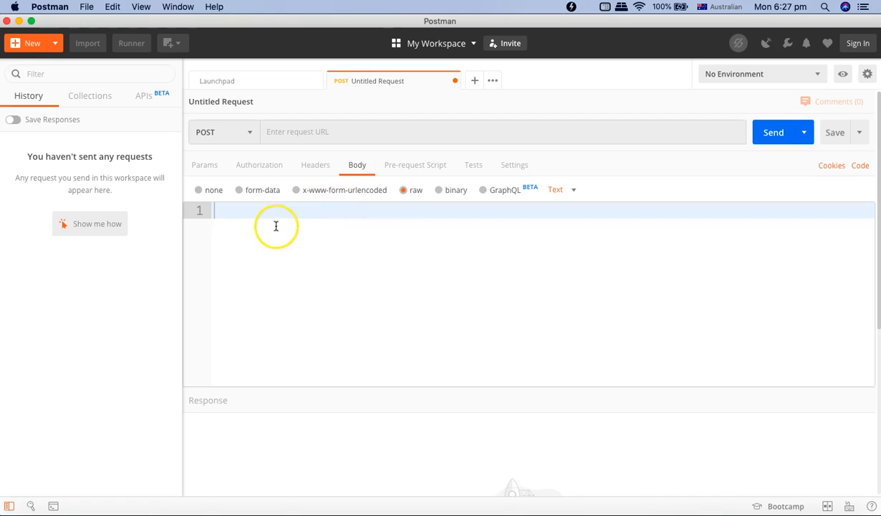
mouse_move(313, 240)
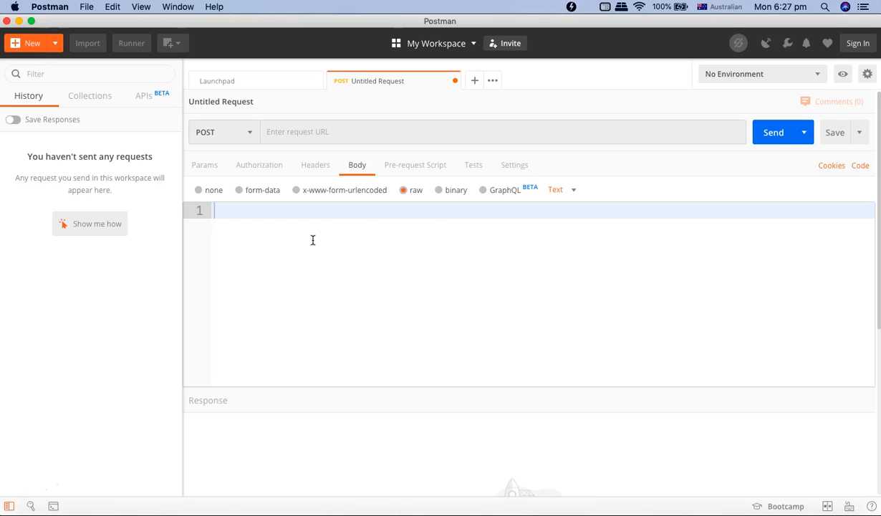
click(561, 189)
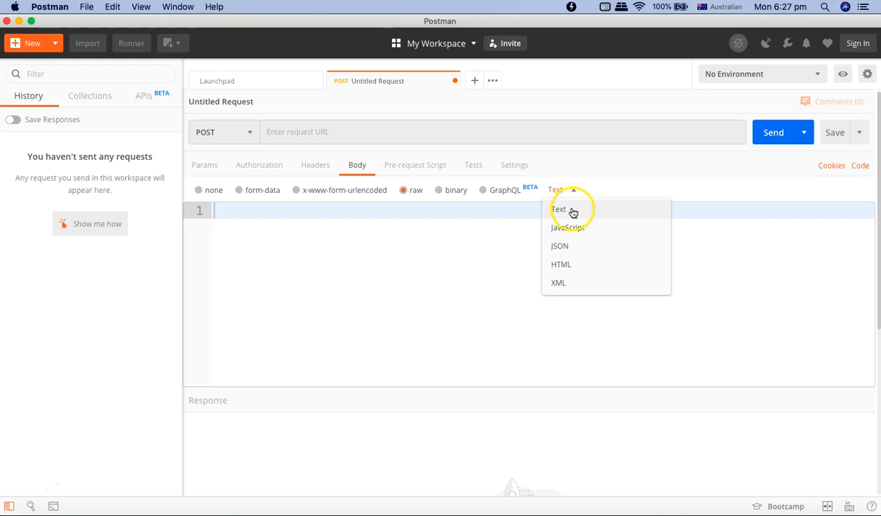
click(439, 190)
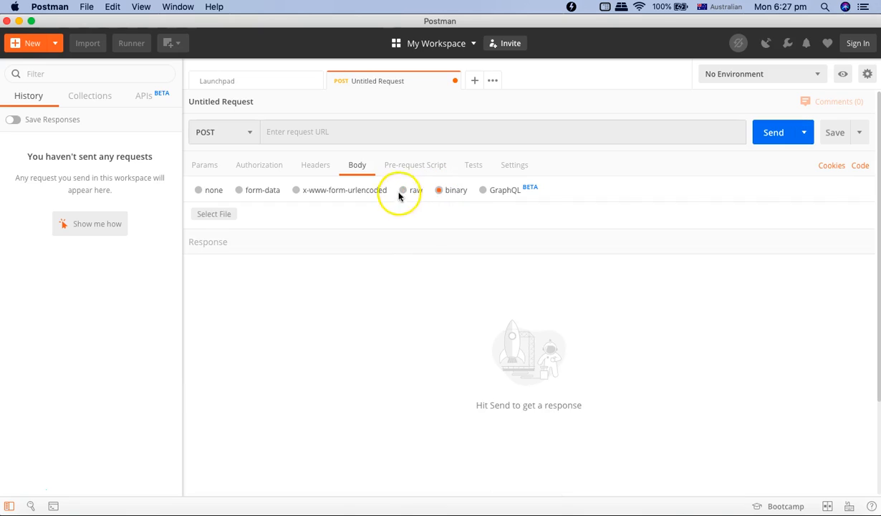
click(404, 190)
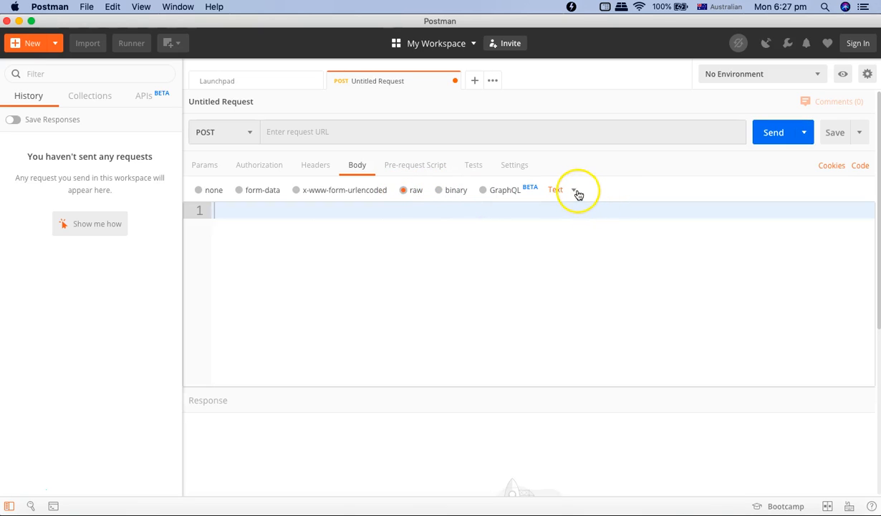
click(561, 190)
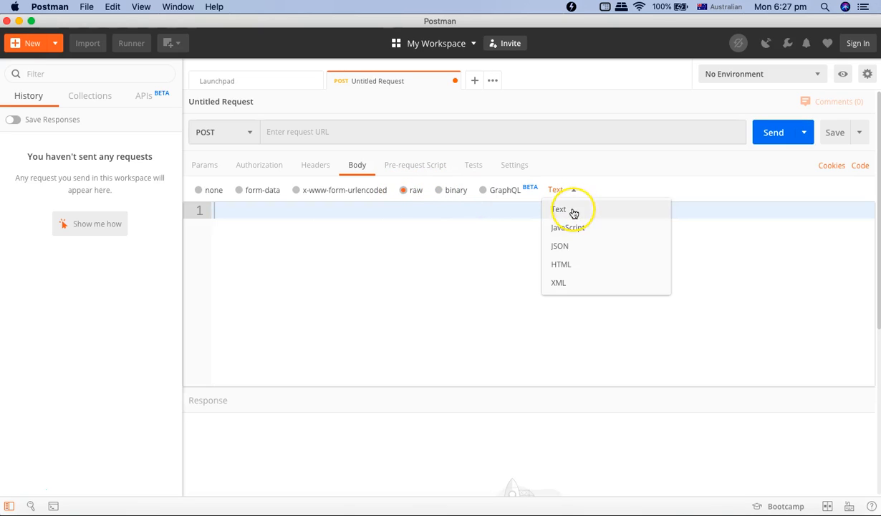
mouse_move(561, 266)
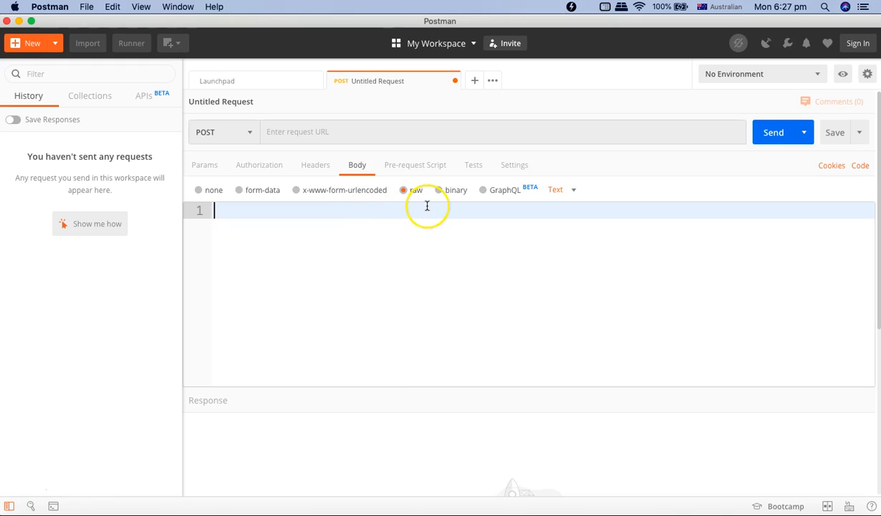
Try the binary body option, then set the body to GraphQL with empty query and variables editors
click(442, 190)
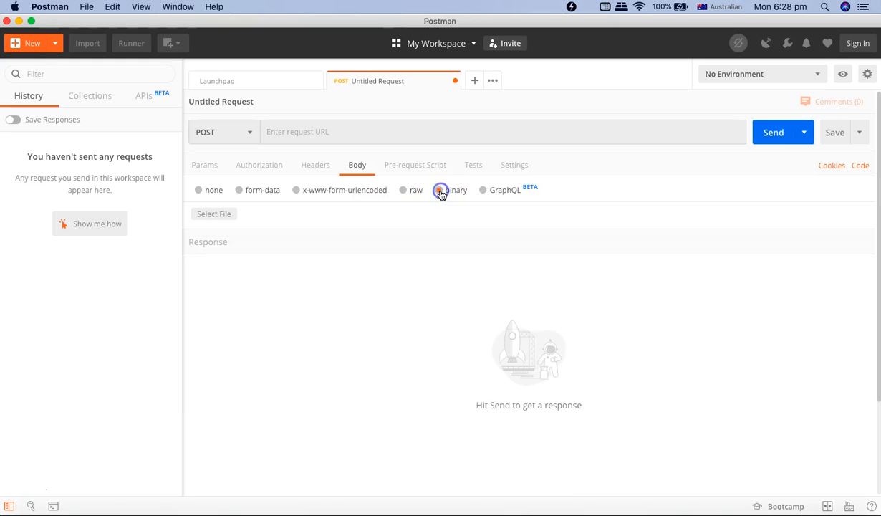
click(439, 190)
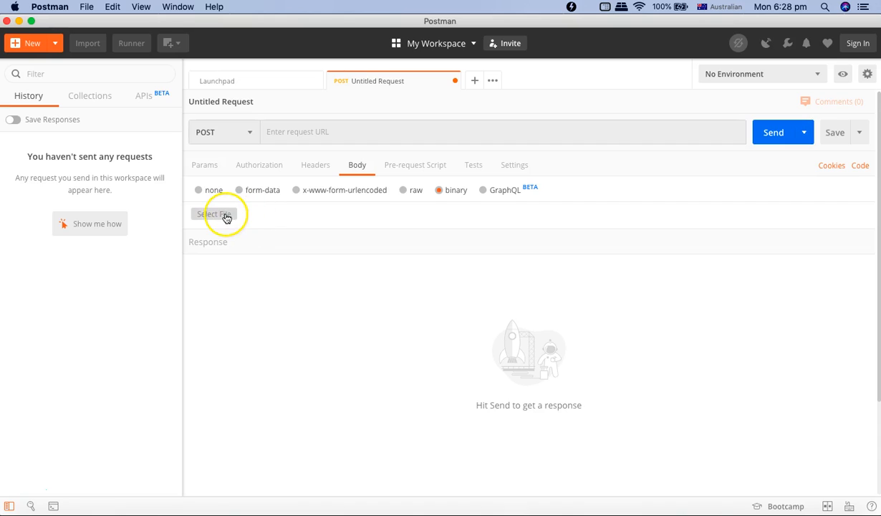
mouse_move(276, 225)
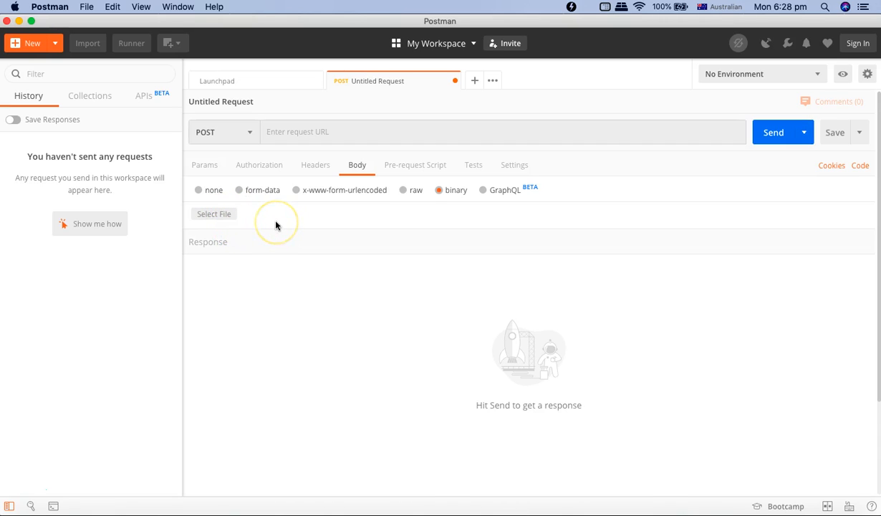
mouse_move(300, 223)
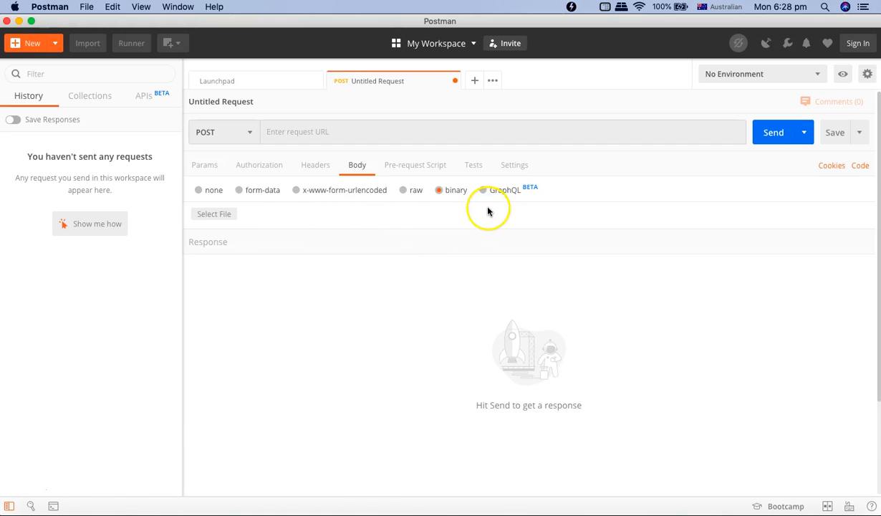
click(484, 190)
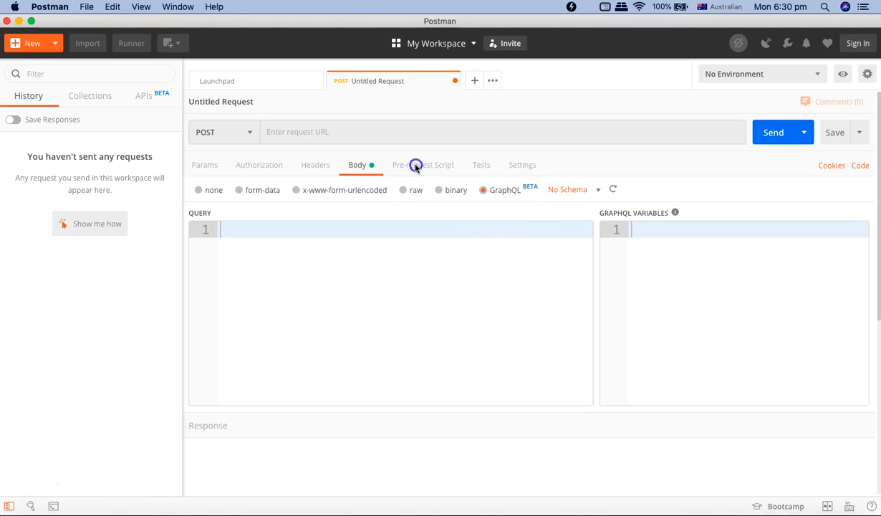
Insert the 'Get a global variable' snippet into the pre-request script, then show the empty Tests editor
click(422, 165)
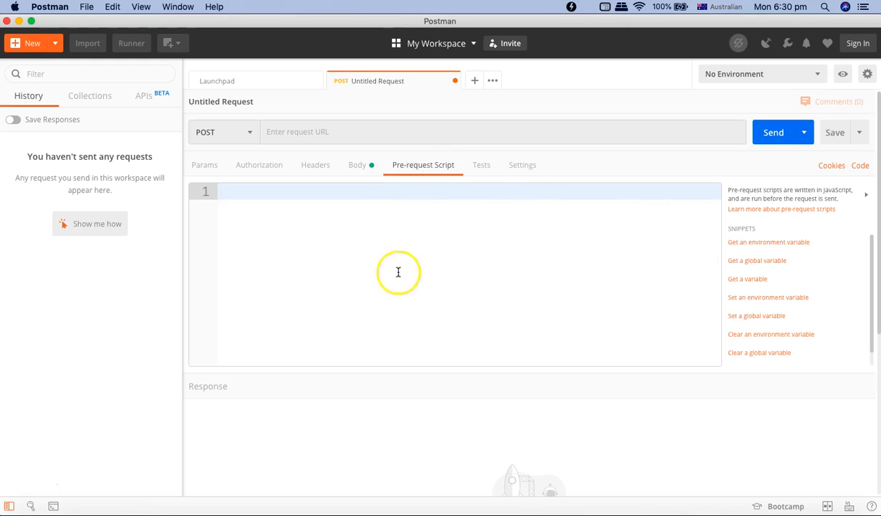
mouse_move(708, 263)
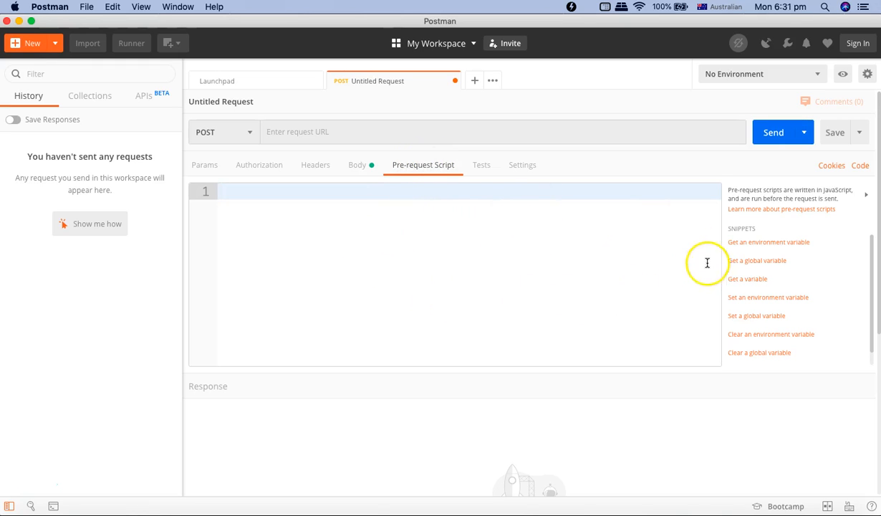
mouse_move(759, 247)
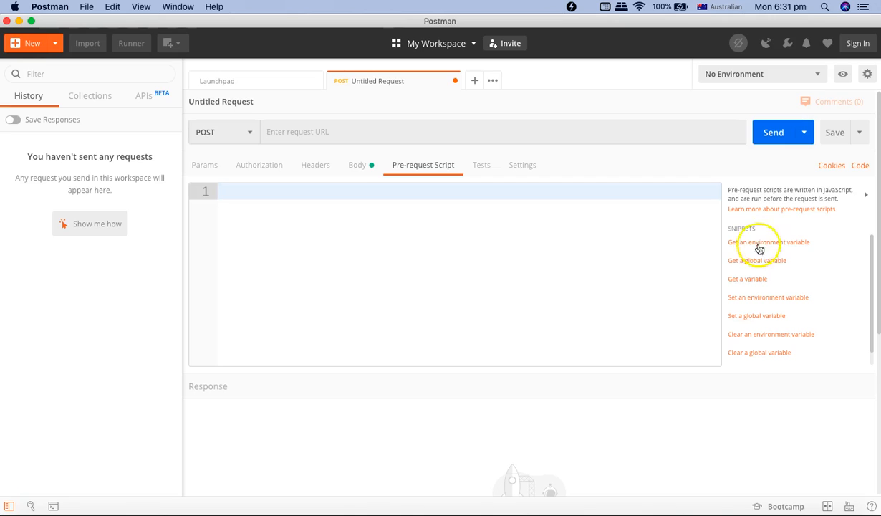
mouse_move(754, 260)
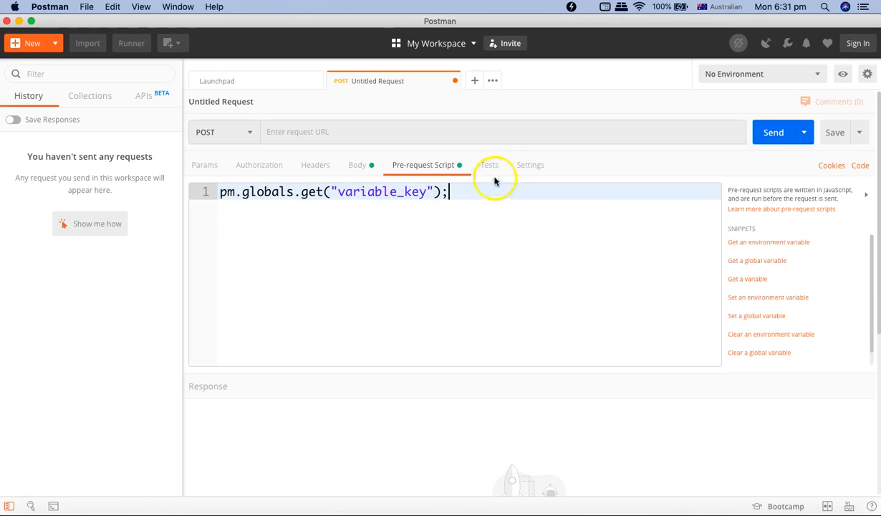
click(489, 165)
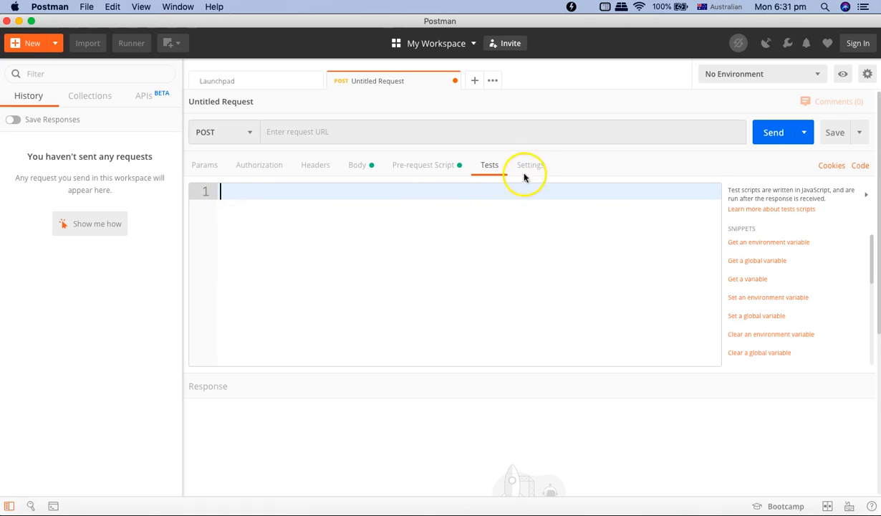
Show the request settings: follow redirects on, max redirects 10, cipher-suite and handshake fields
click(530, 165)
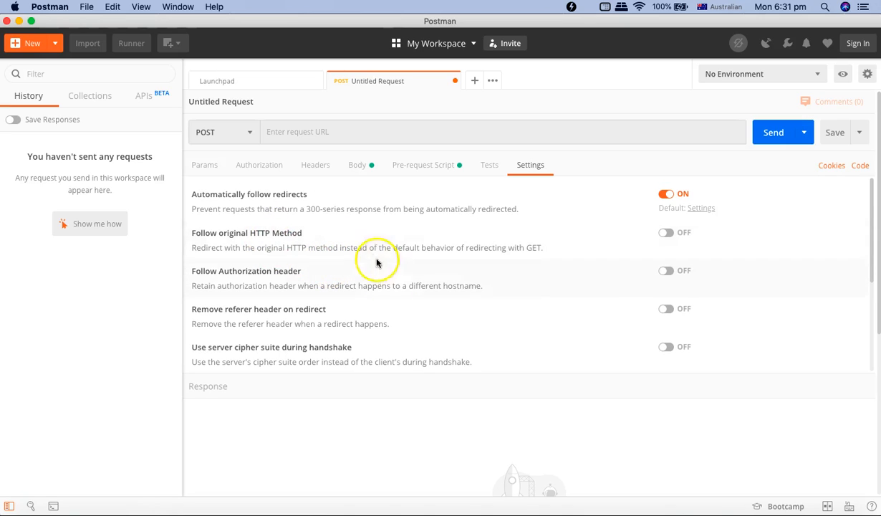
mouse_move(514, 243)
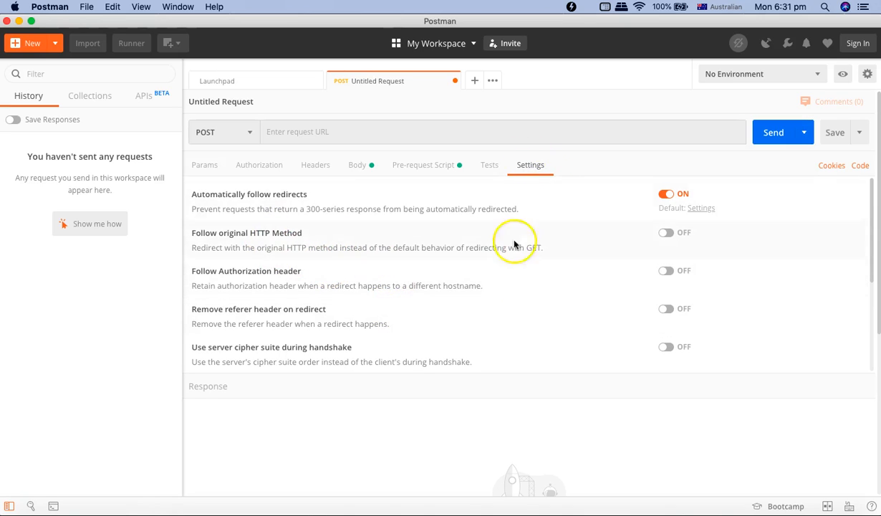
scroll(down, 3)
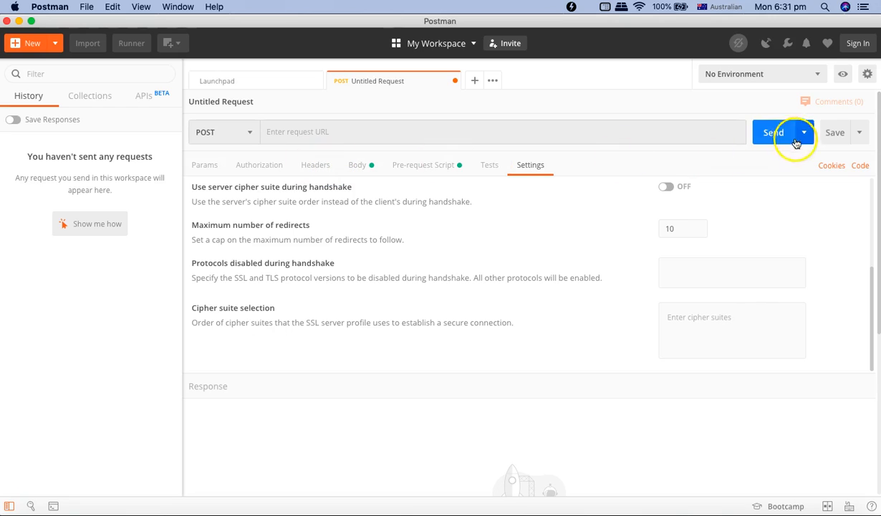
mouse_move(252, 136)
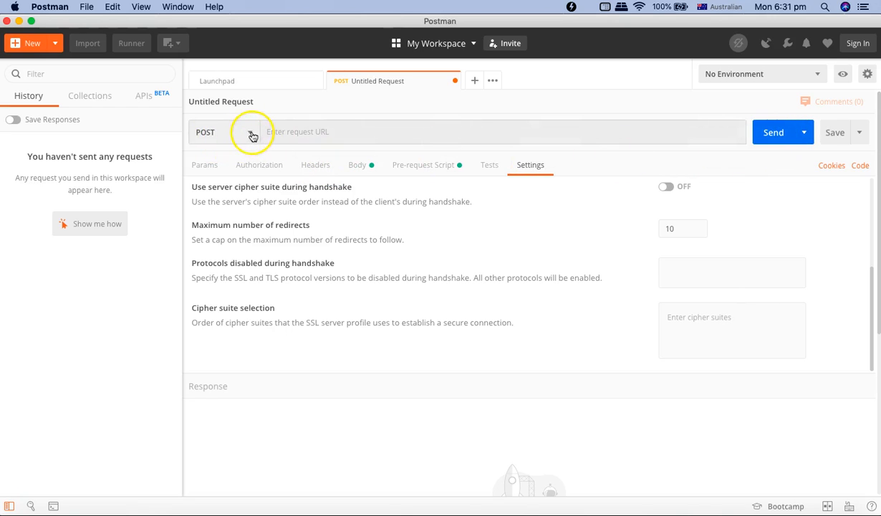
Switch the method back to GET and show the empty query Params table
click(224, 132)
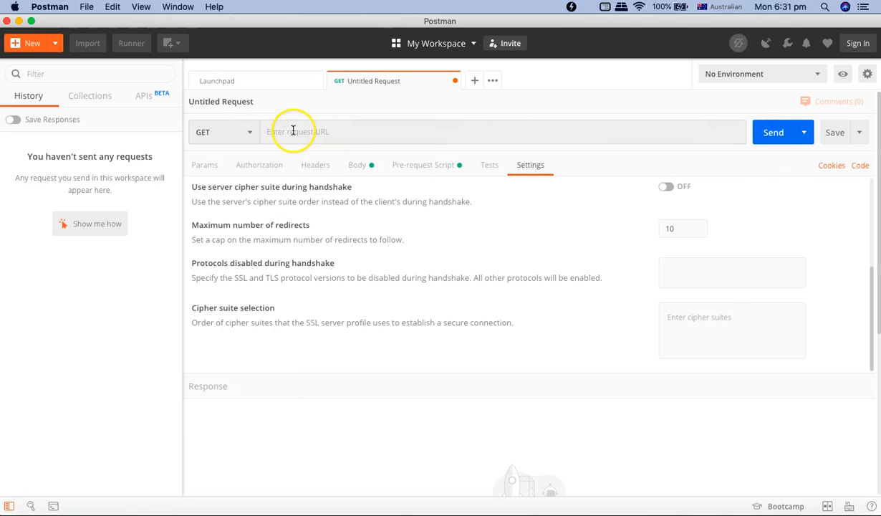
mouse_move(205, 165)
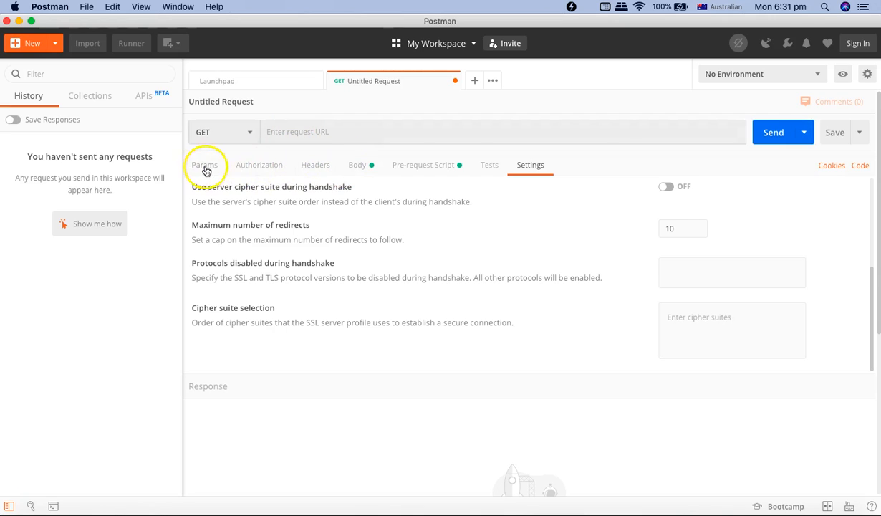
click(204, 165)
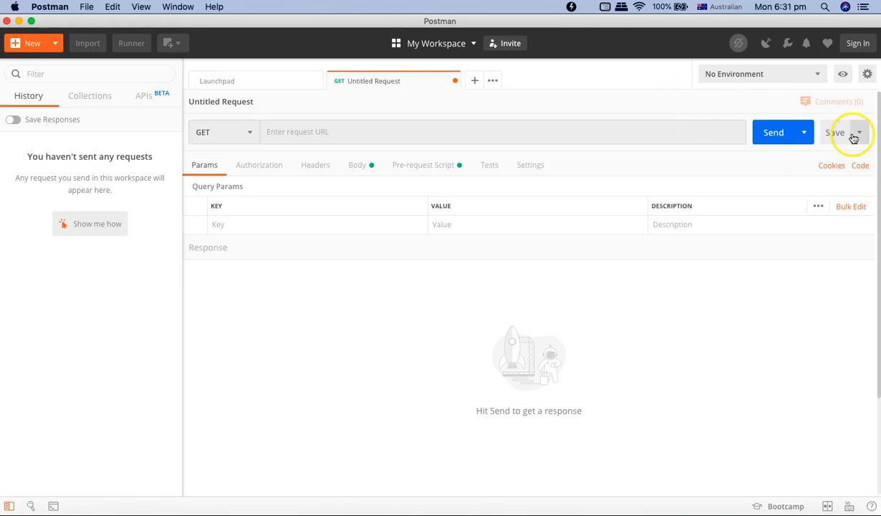
click(860, 131)
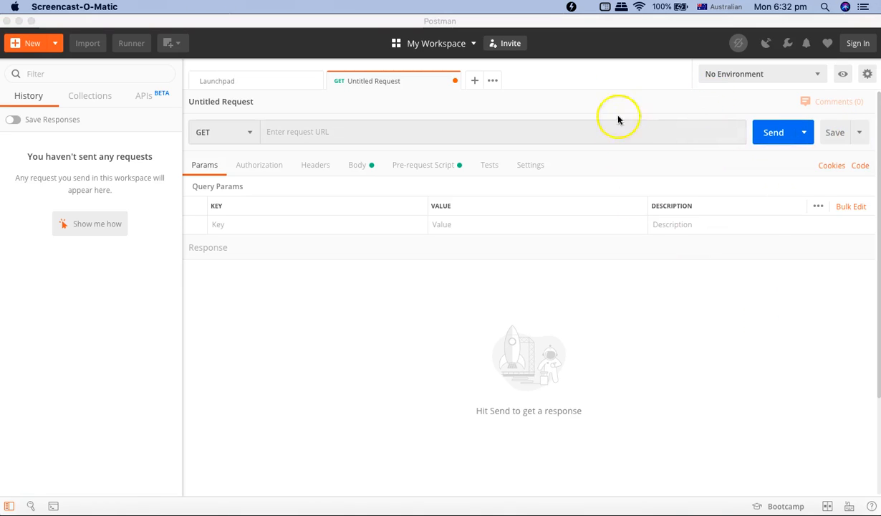
mouse_move(571, 53)
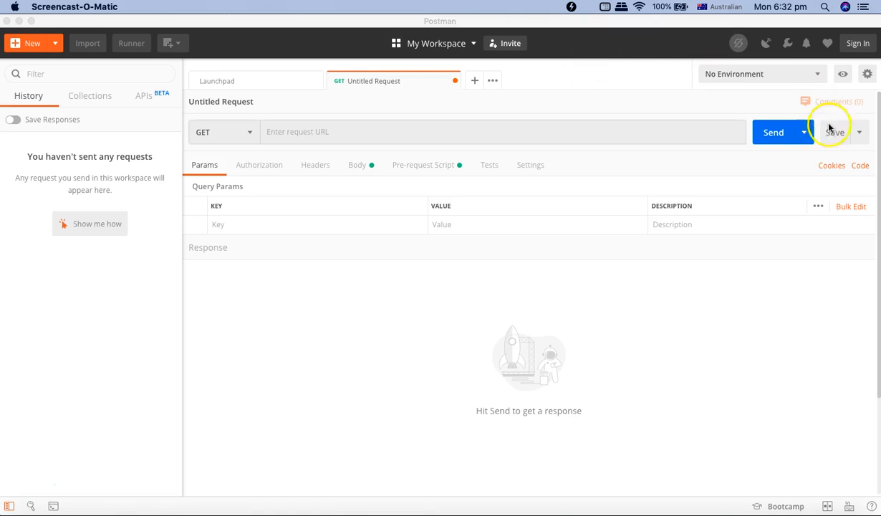
mouse_move(577, 112)
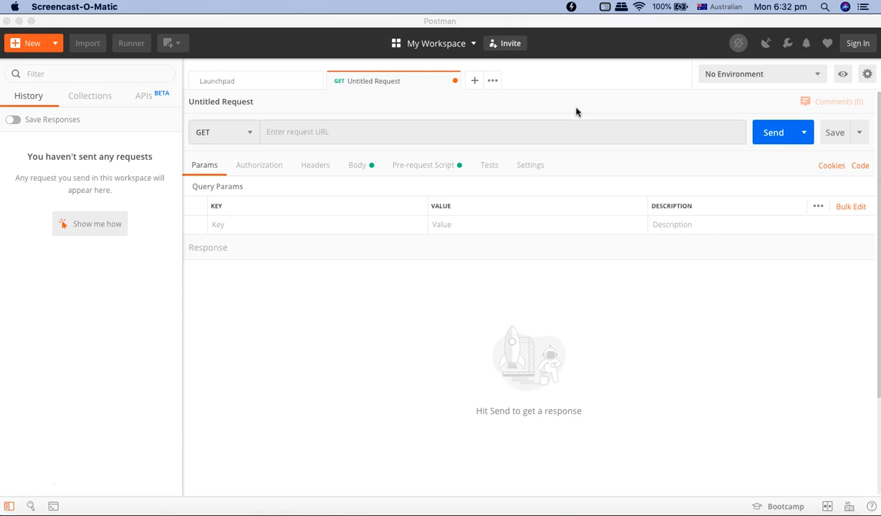
mouse_move(859, 43)
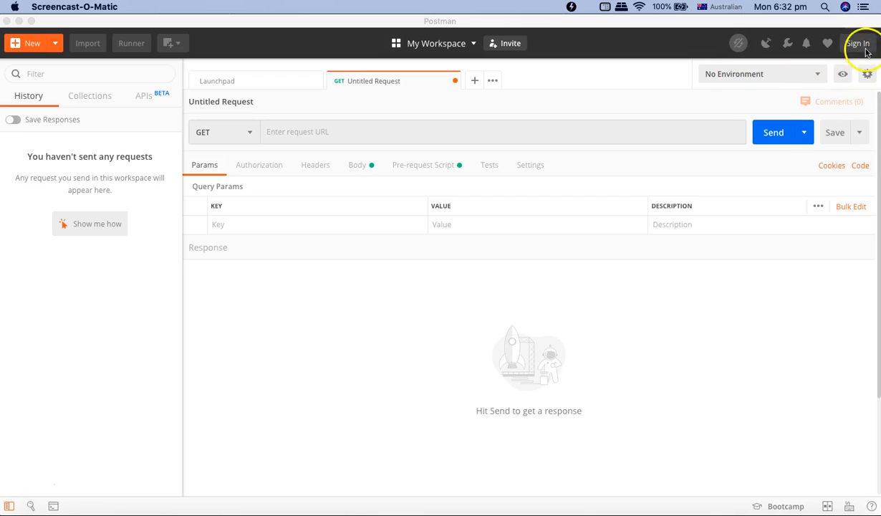
mouse_move(586, 72)
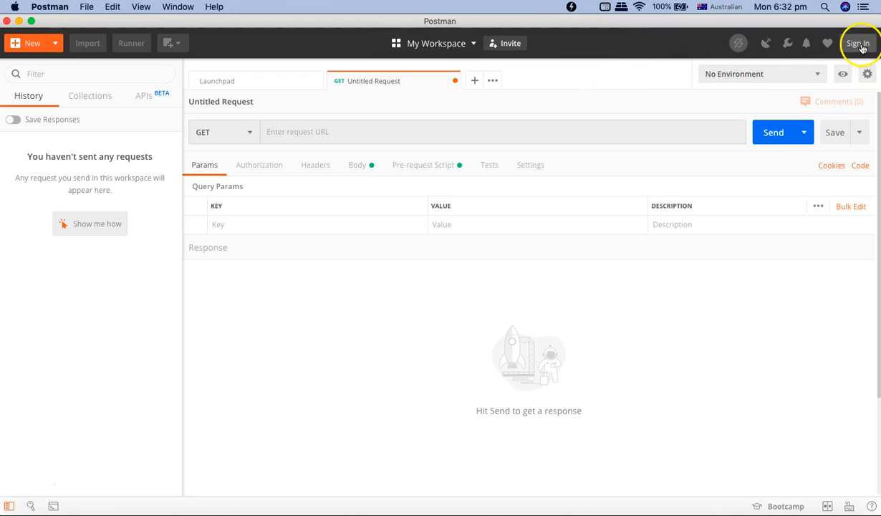
Go from Sign In to the Create Account form with empty email, username and password
click(857, 43)
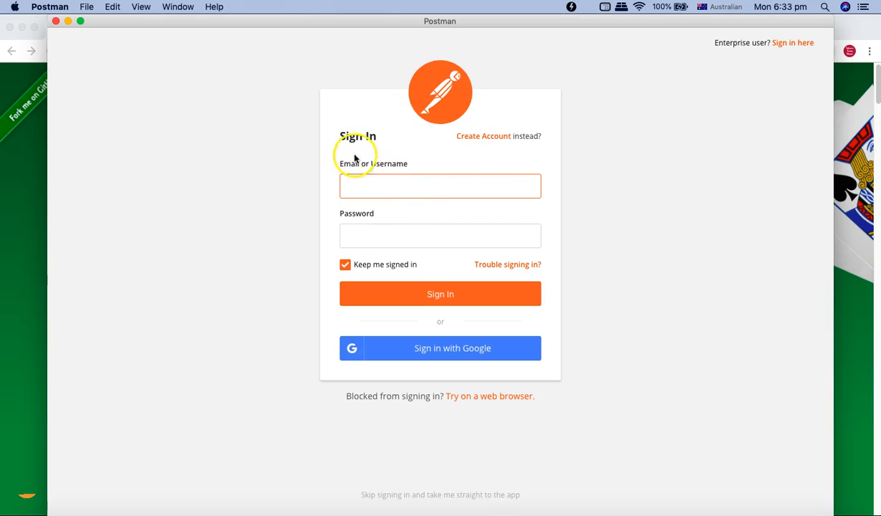
mouse_move(483, 136)
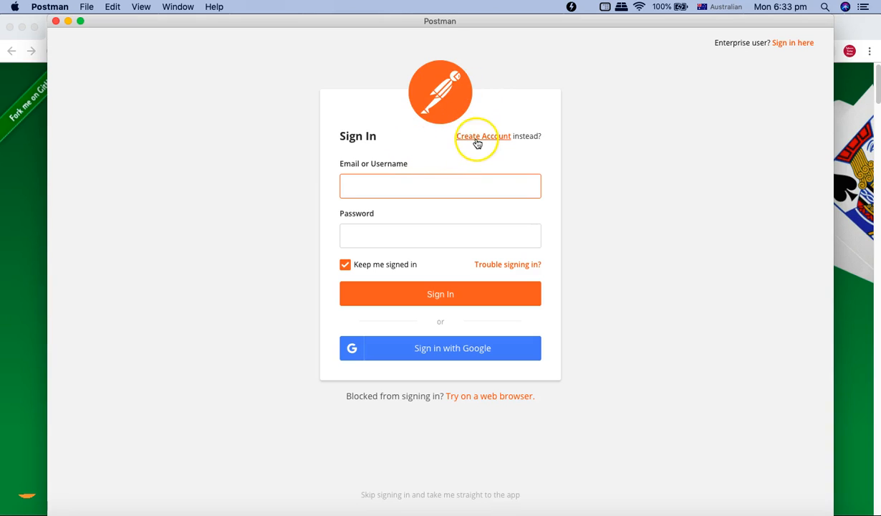
click(482, 136)
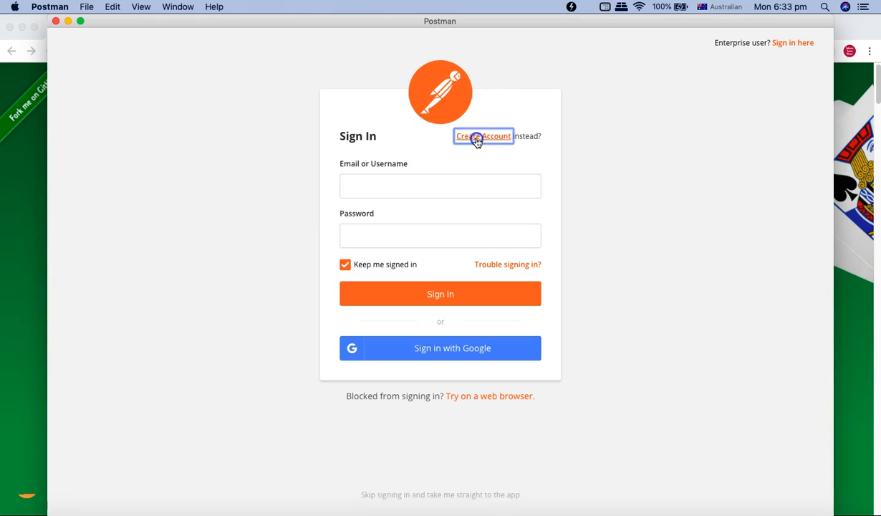
click(484, 136)
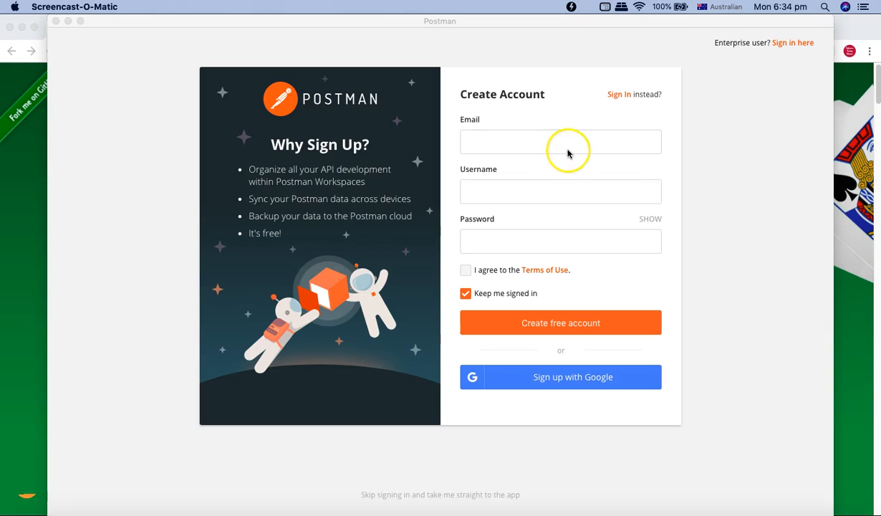
mouse_move(616, 200)
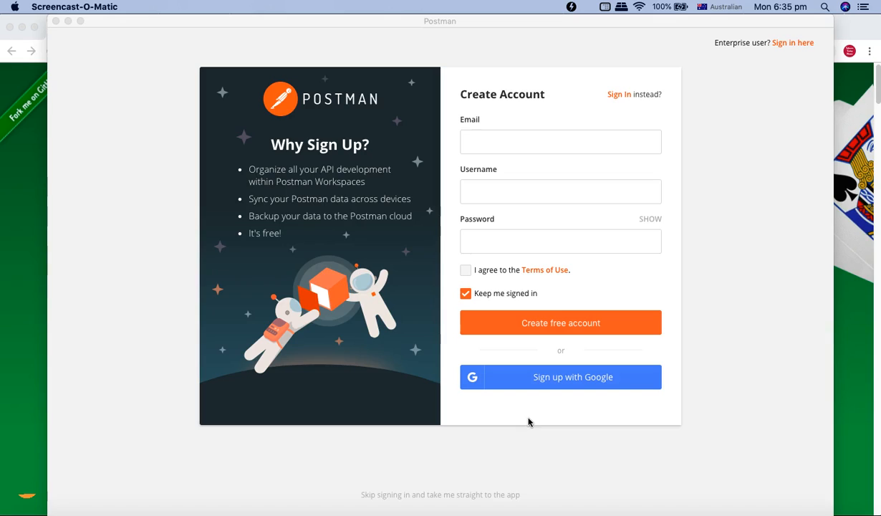
mouse_move(101, 315)
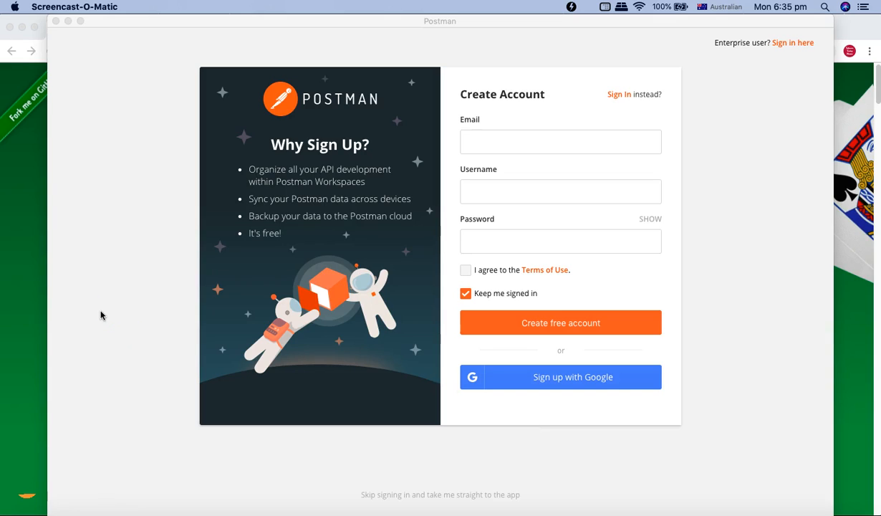